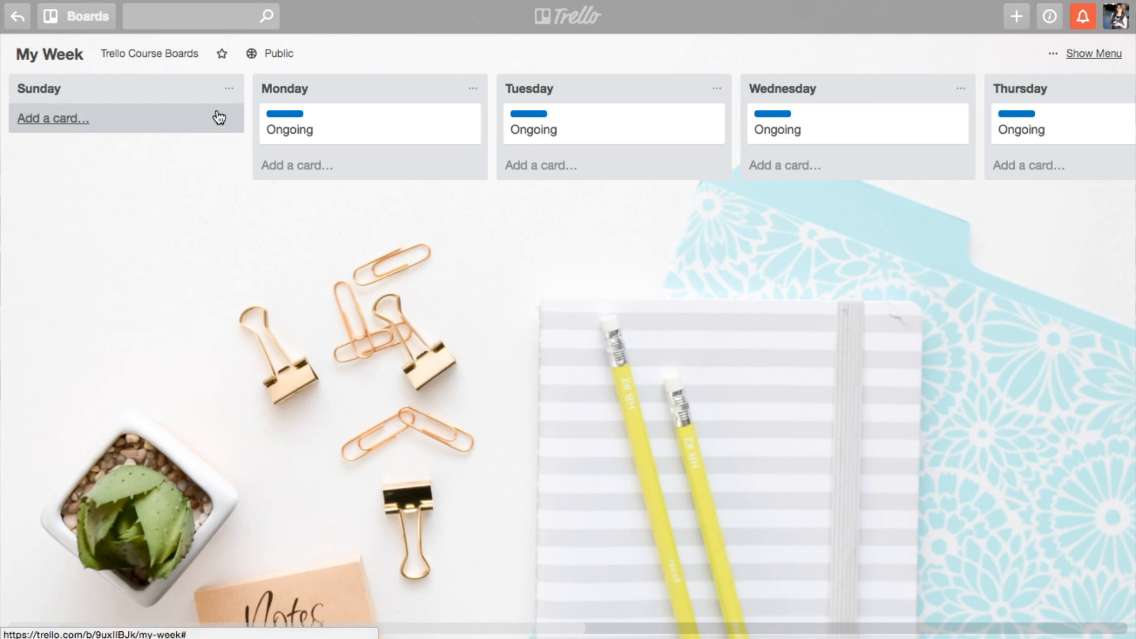
pyautogui.moveTo(201, 112)
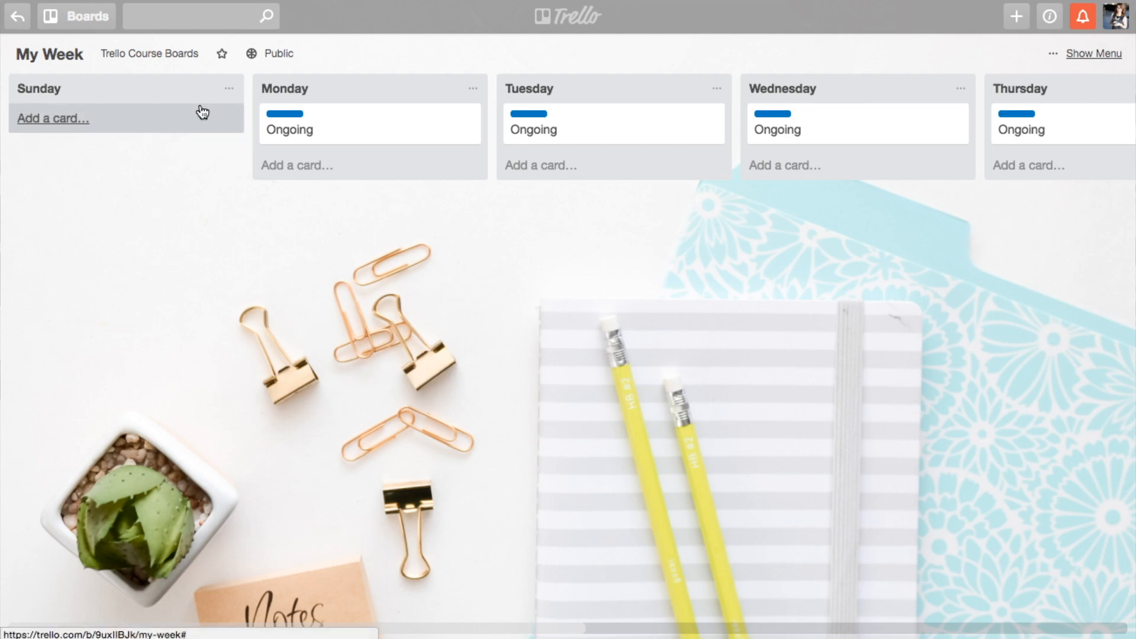
pyautogui.moveTo(543, 243)
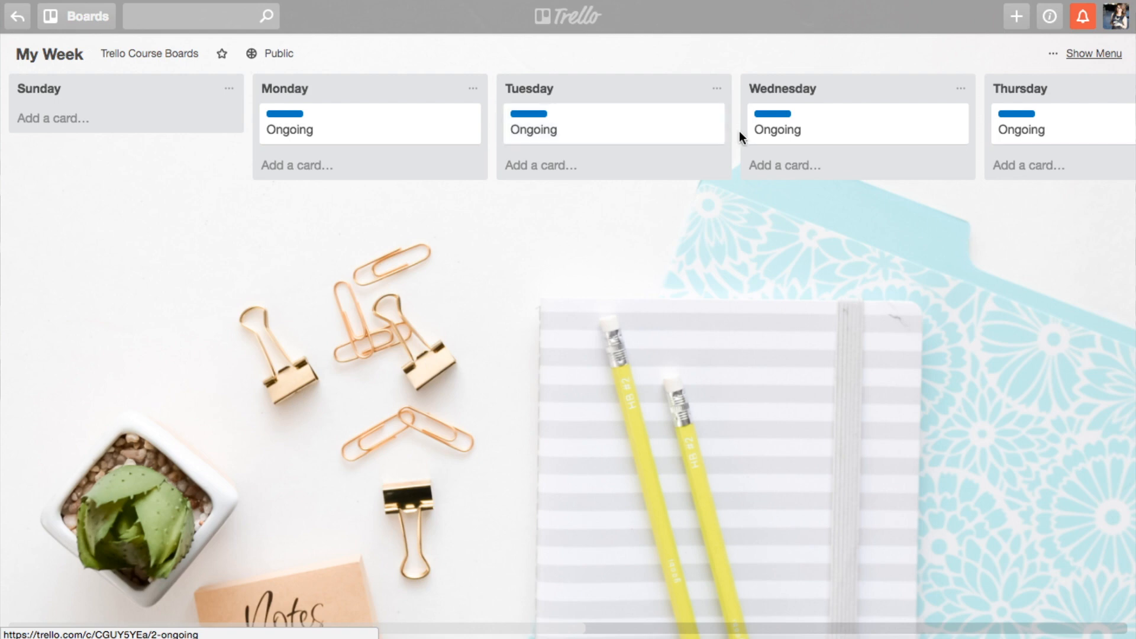
# Step: Review the Monday Ongoing card's labels, then add a new AM card beneath it
pyautogui.hscroll(3)
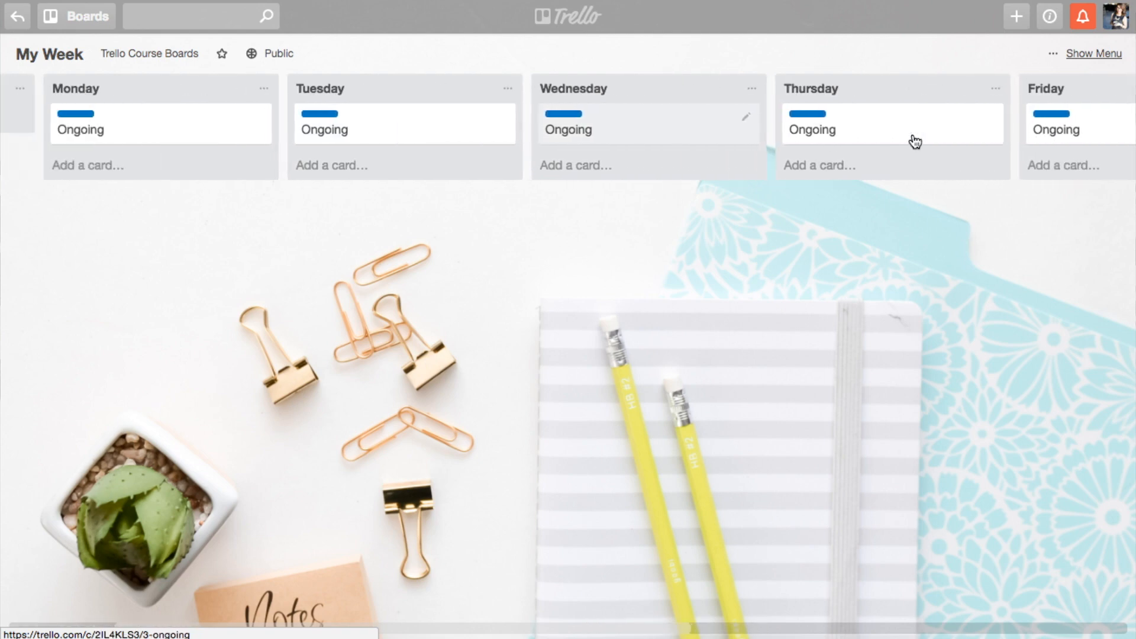
pyautogui.moveTo(845, 218)
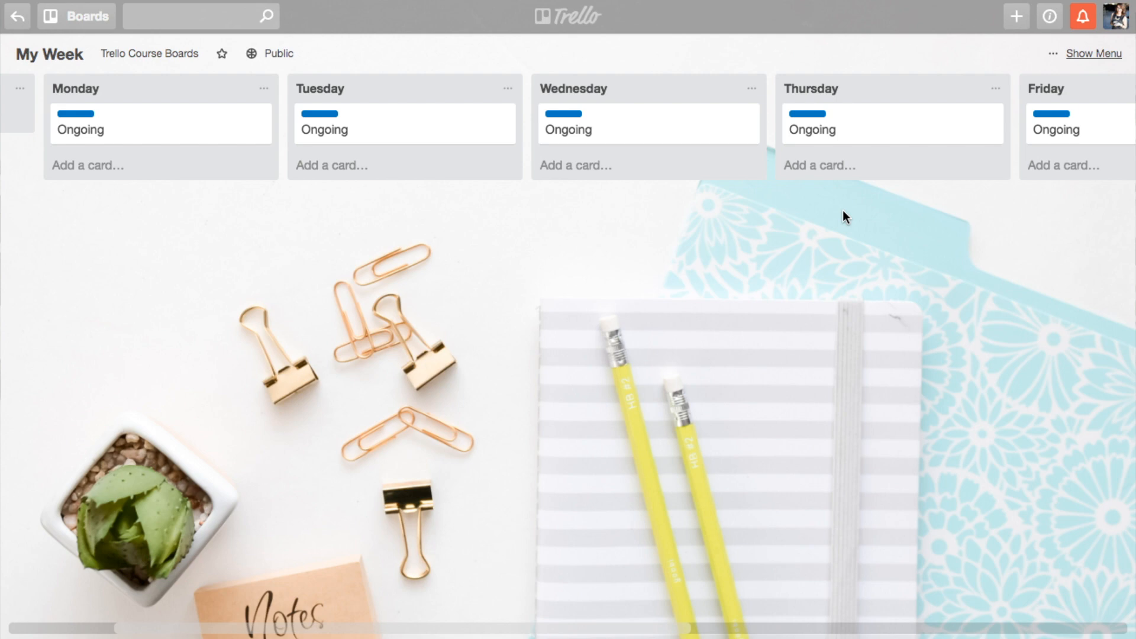
pyautogui.moveTo(540, 219)
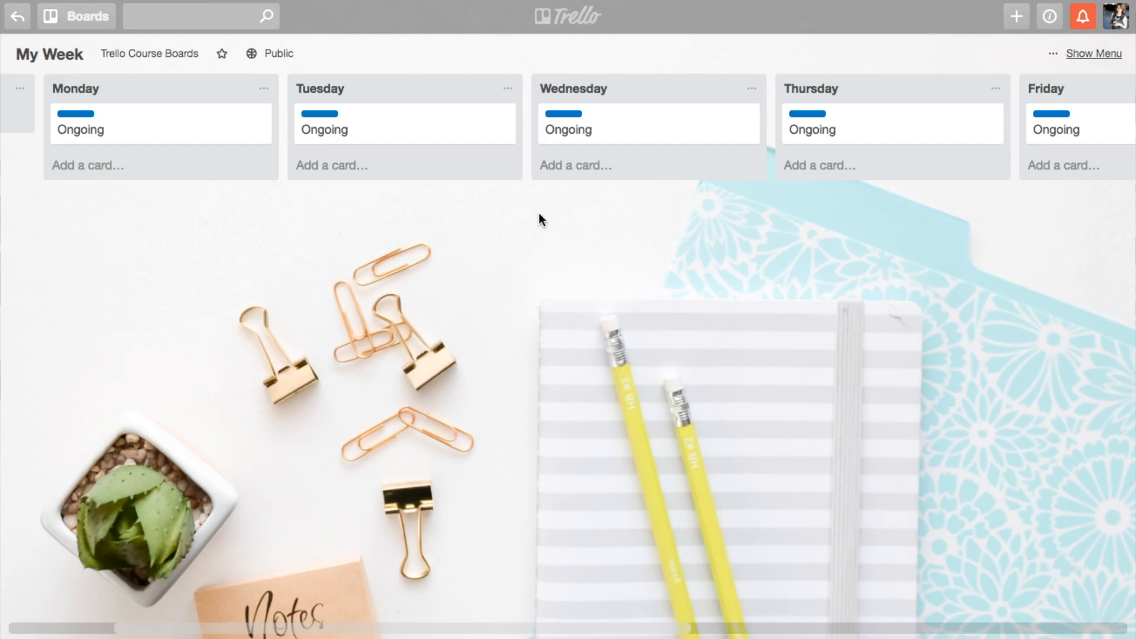
pyautogui.click(80, 129)
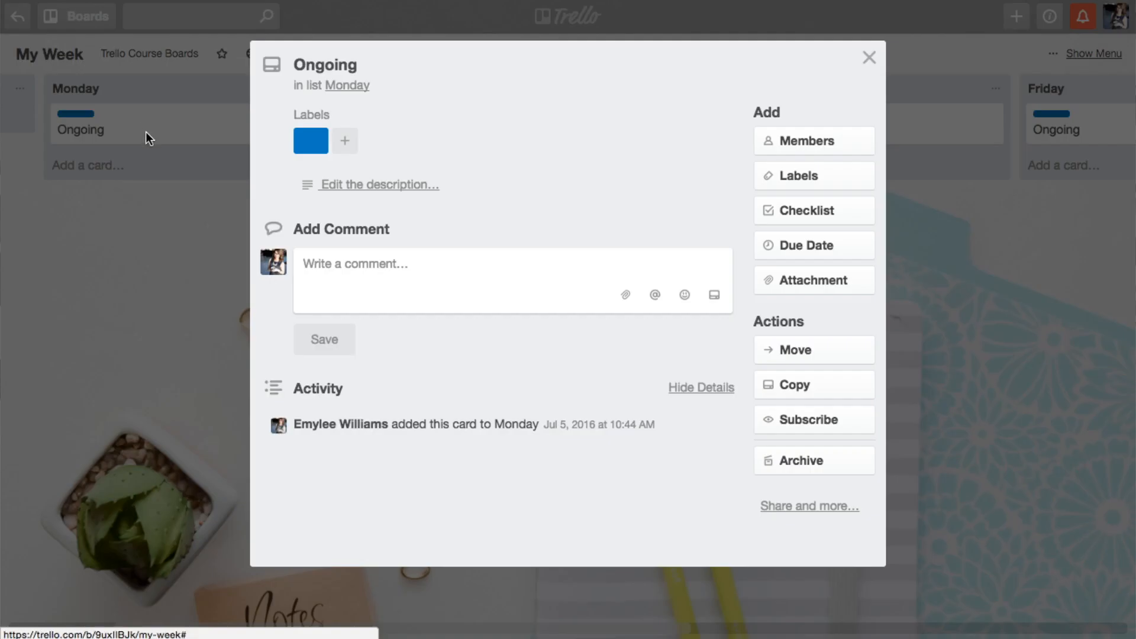
pyautogui.moveTo(521, 206)
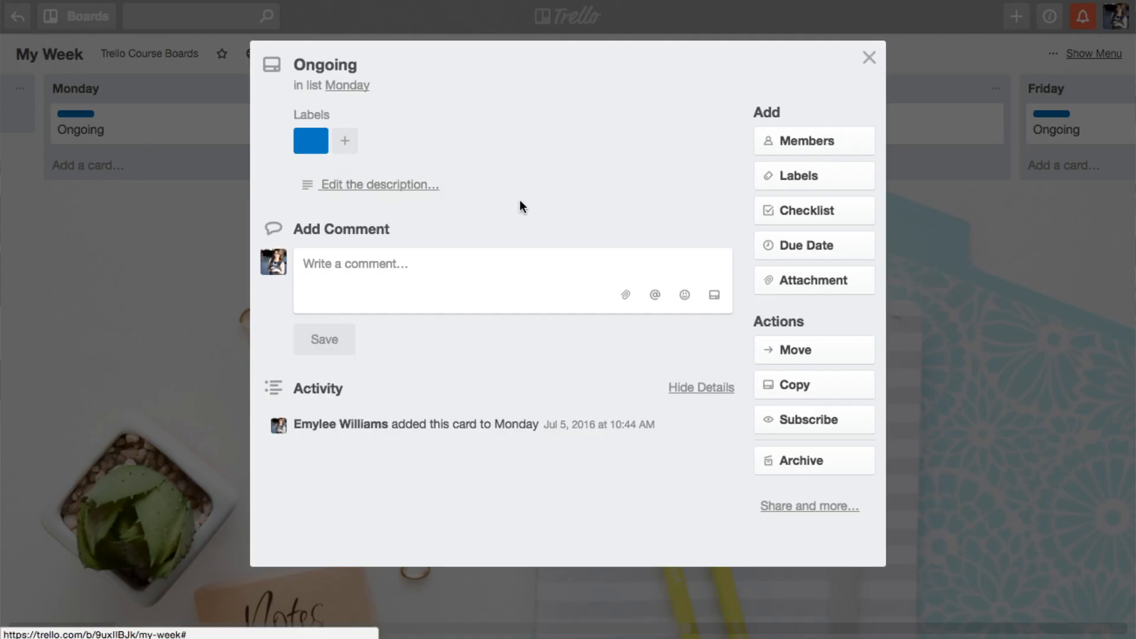
pyautogui.moveTo(775, 190)
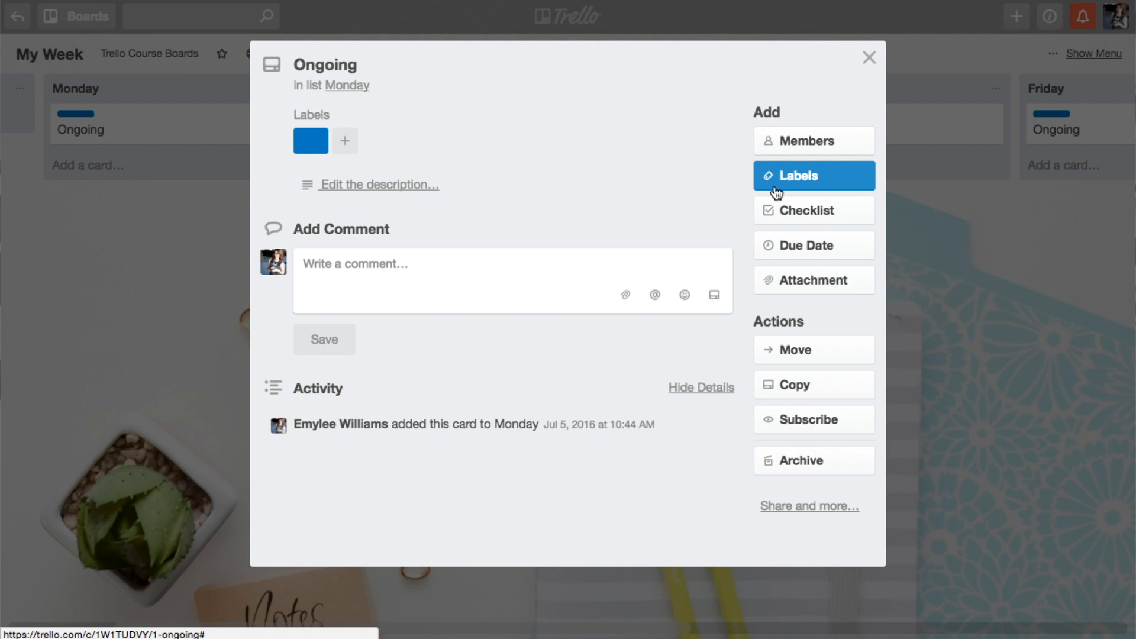
pyautogui.click(814, 175)
pyautogui.write('AM')
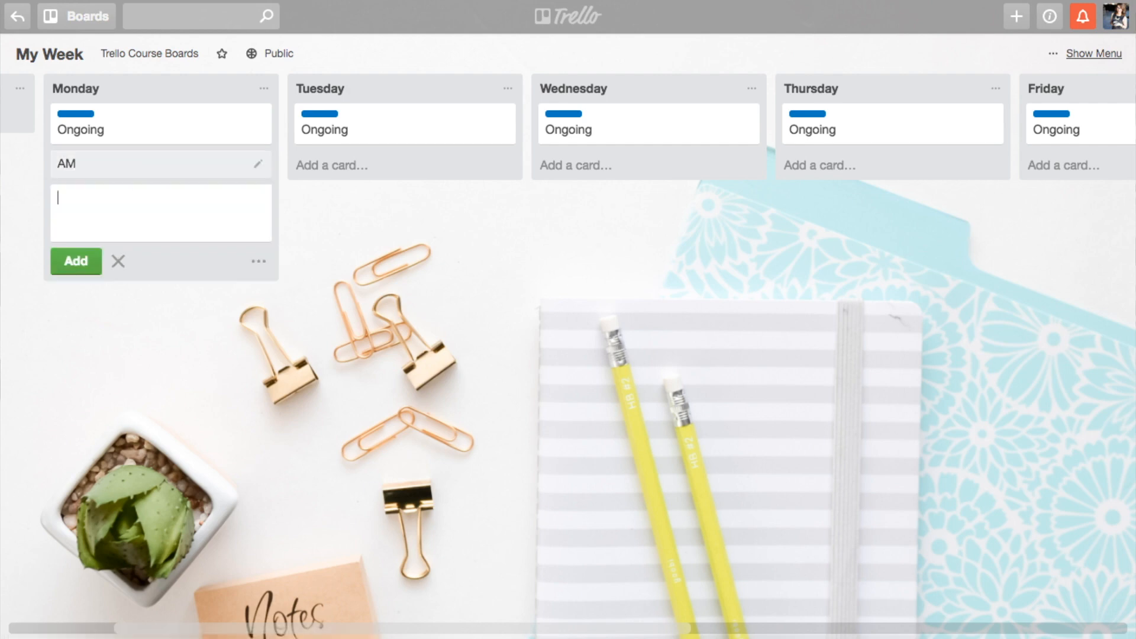
# Step: Add a PM card, label AM yellow and PM purple, and move Ongoing to the bottom of Monday
pyautogui.write('PM')
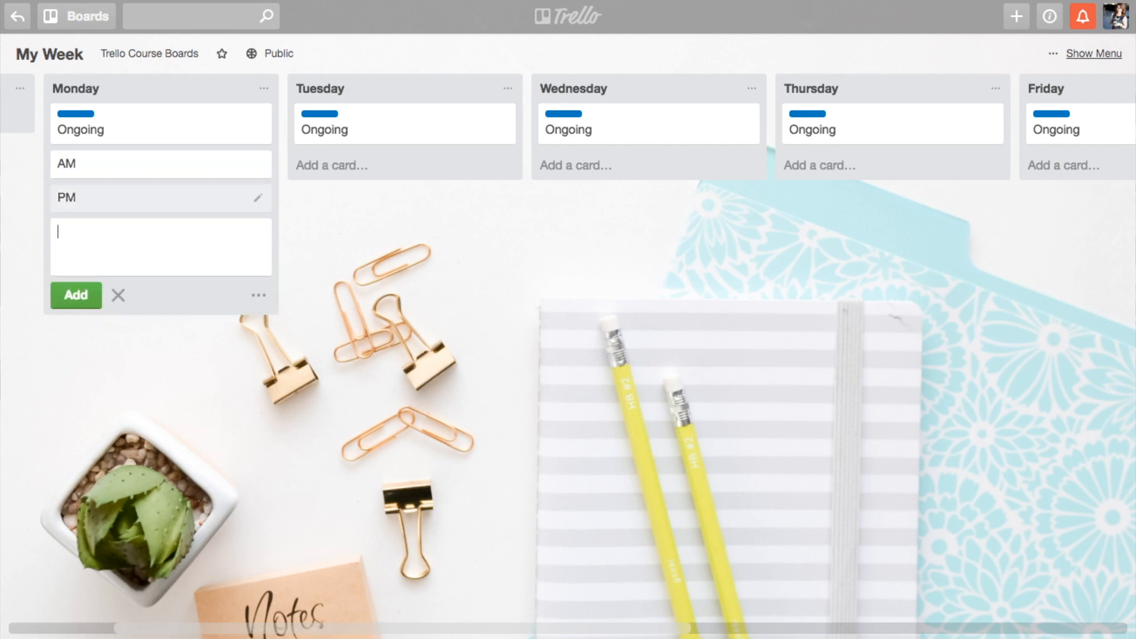
pyautogui.click(66, 163)
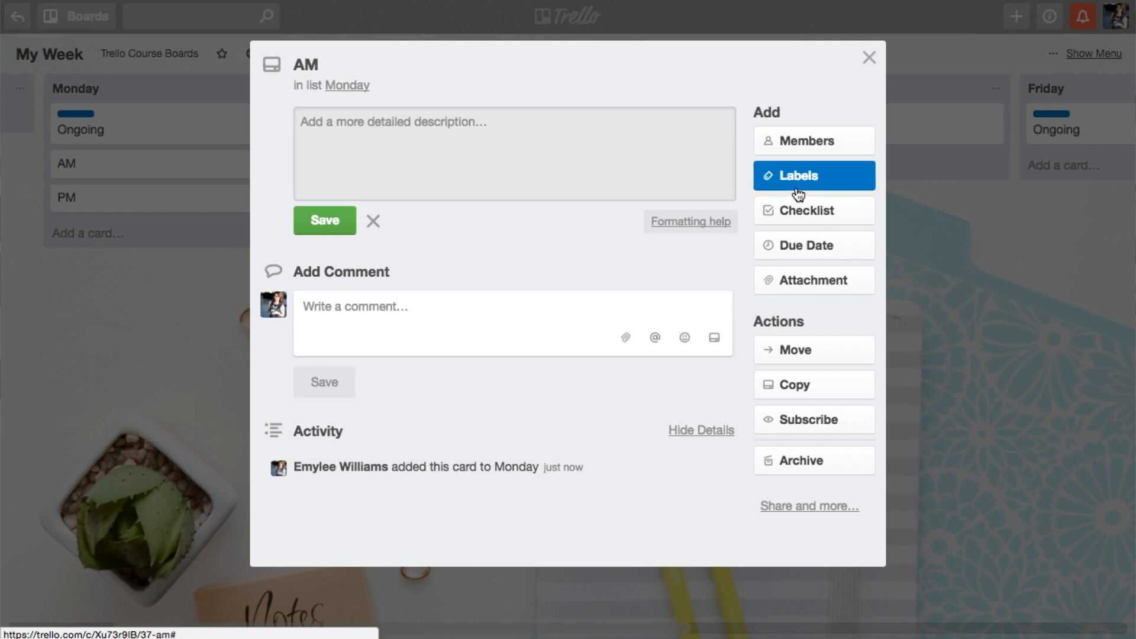
pyautogui.click(814, 175)
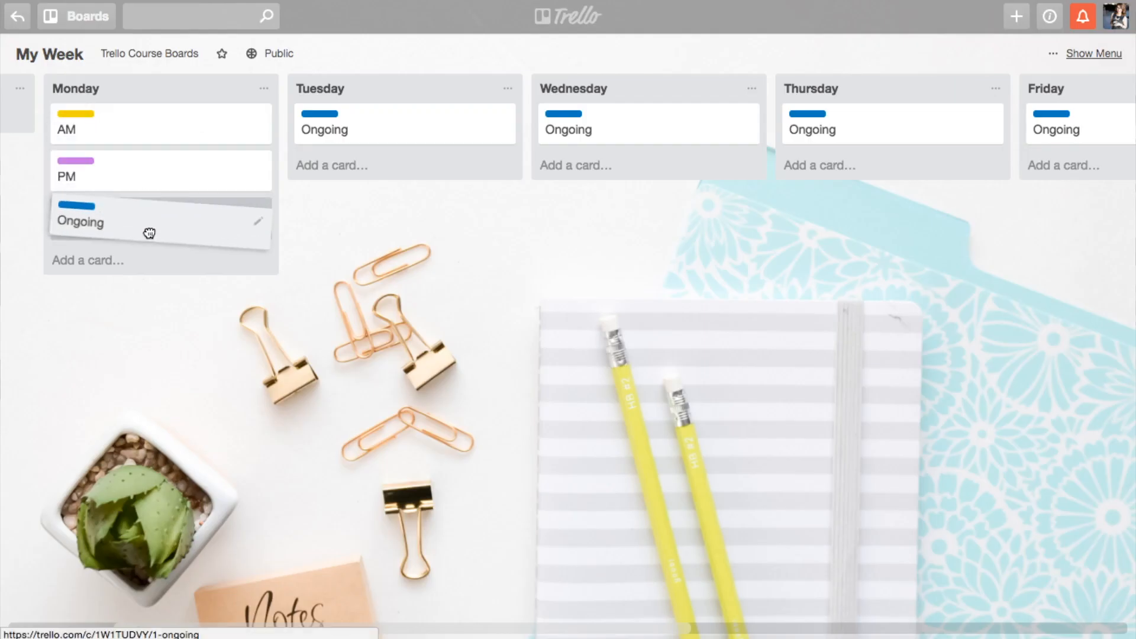
pyautogui.moveTo(197, 305)
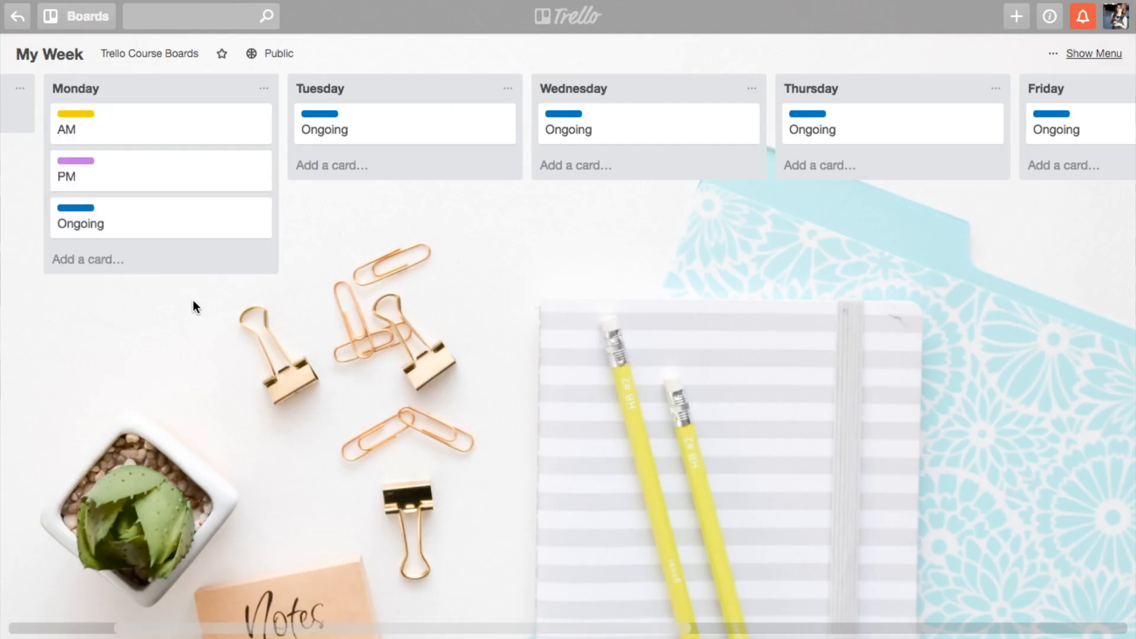
pyautogui.click(88, 259)
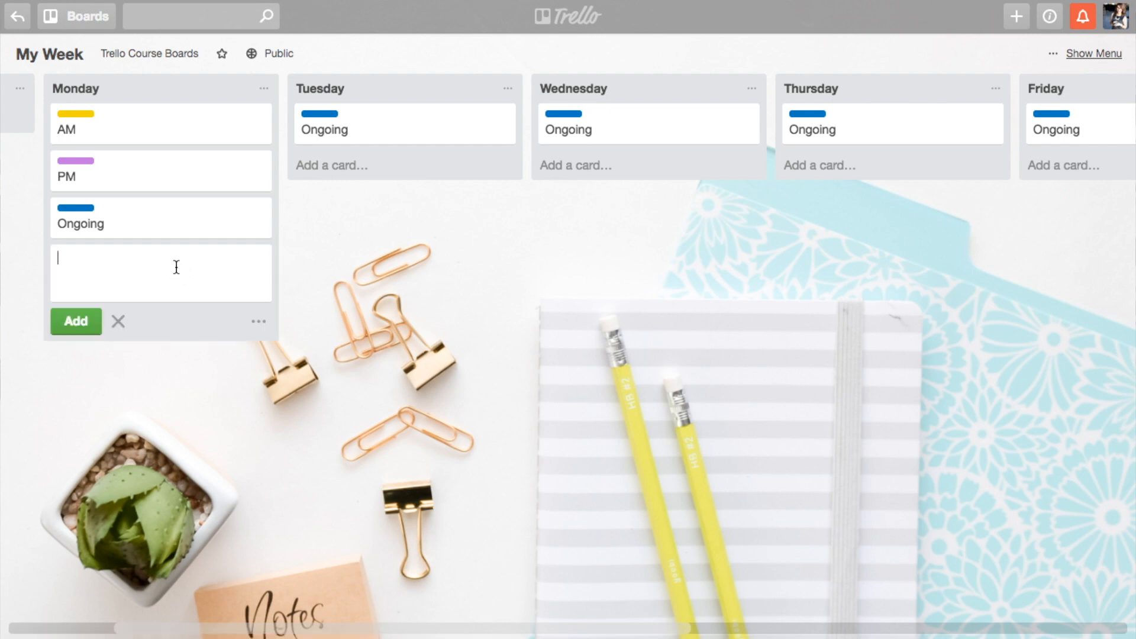
# Step: Add Check Email, Post to Instagram, Call Client and Post to social cards, ordered under AM, PM and Ongoing
pyautogui.write('Check E')
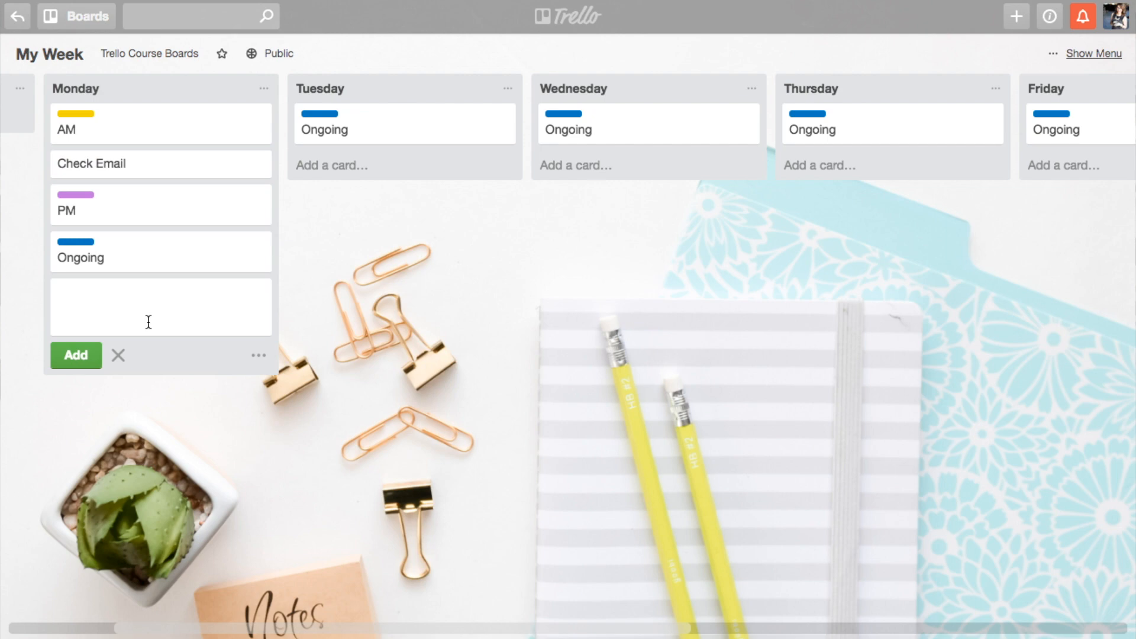
pyautogui.write('Post to Insta')
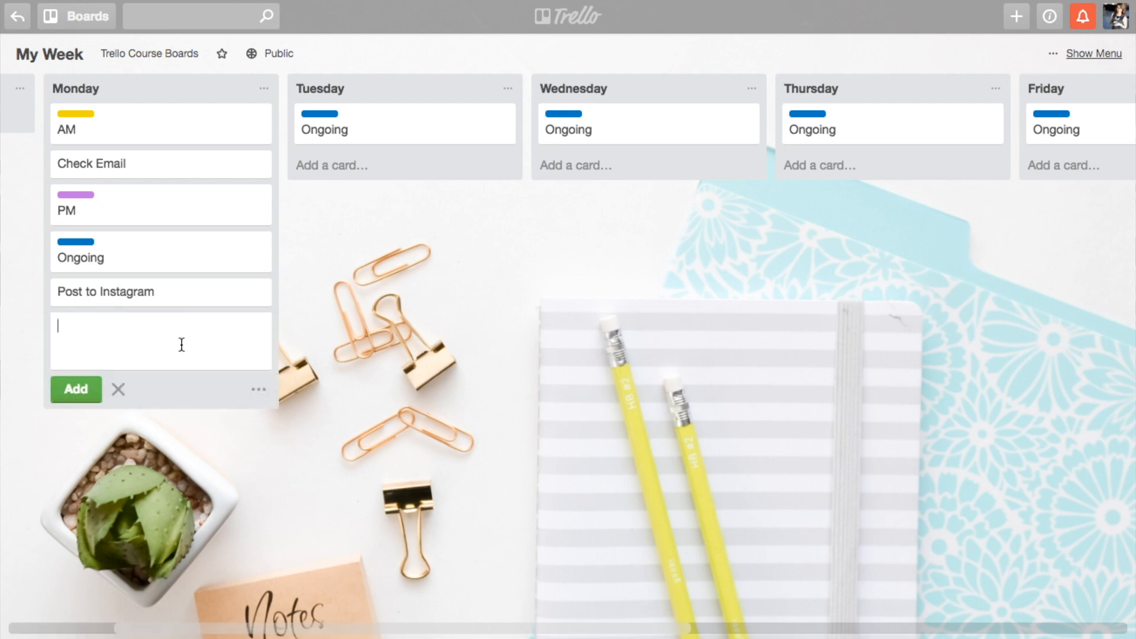
pyautogui.write('Call C')
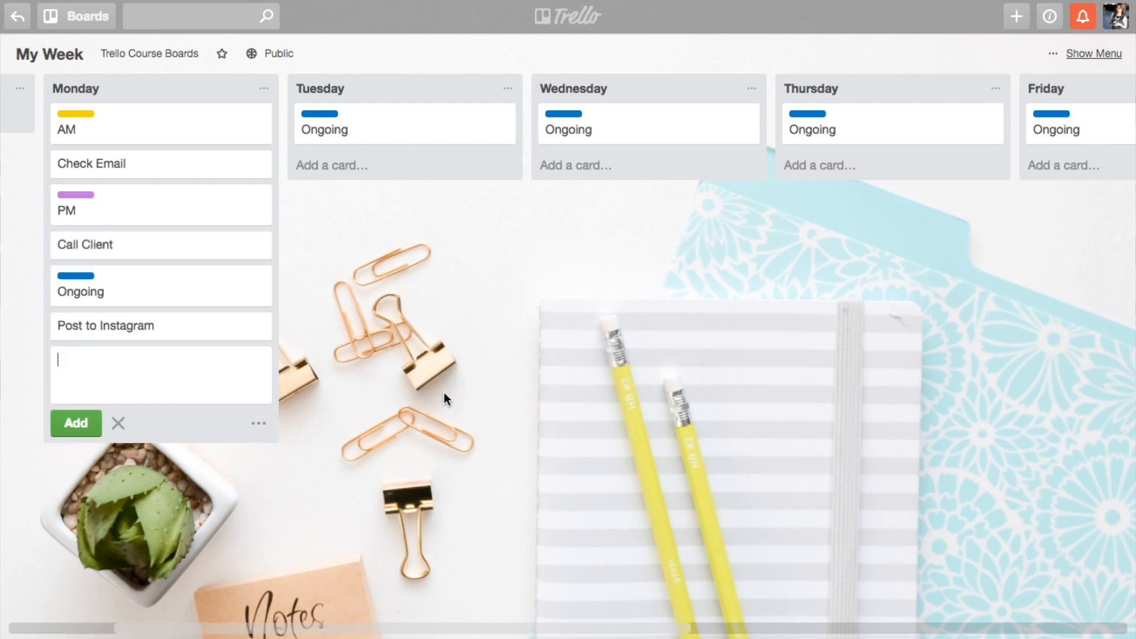
pyautogui.click(118, 422)
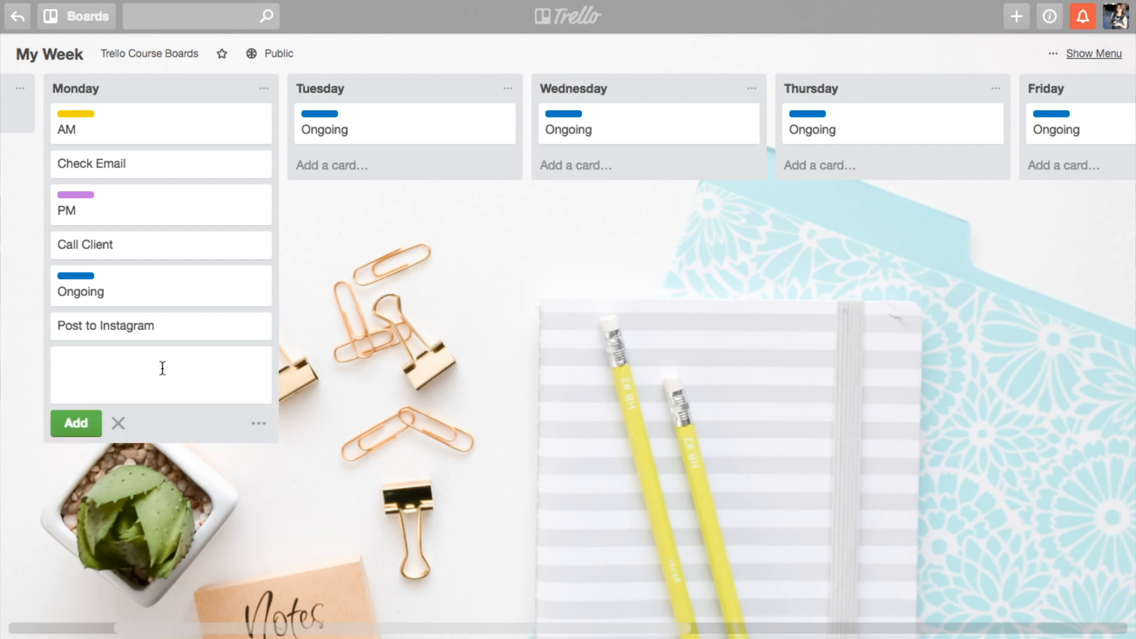
pyautogui.write('Post to soci')
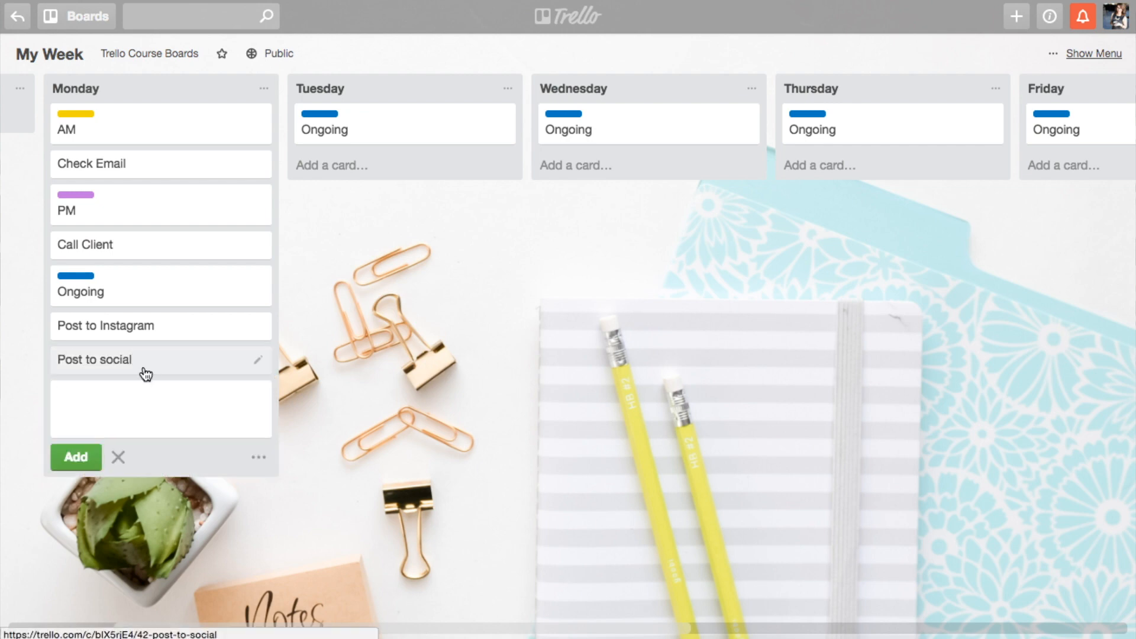
# Step: Add Stories to the Post to social checklist alongside Instagram, Twitter and FB
pyautogui.click(814, 210)
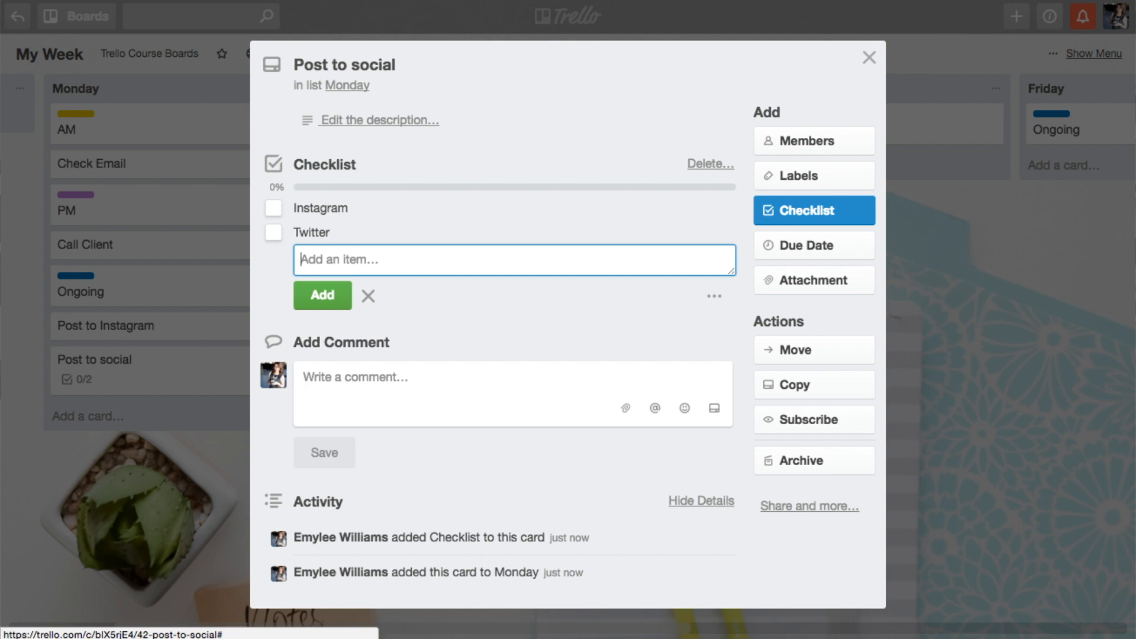
pyautogui.write('Stories')
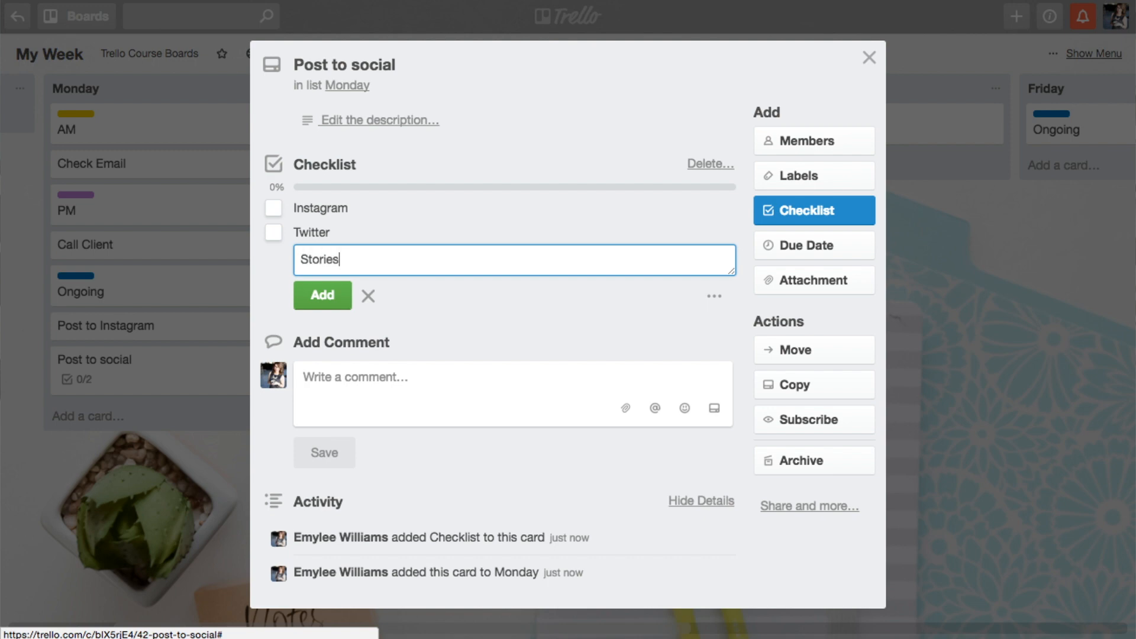
pyautogui.click(322, 296)
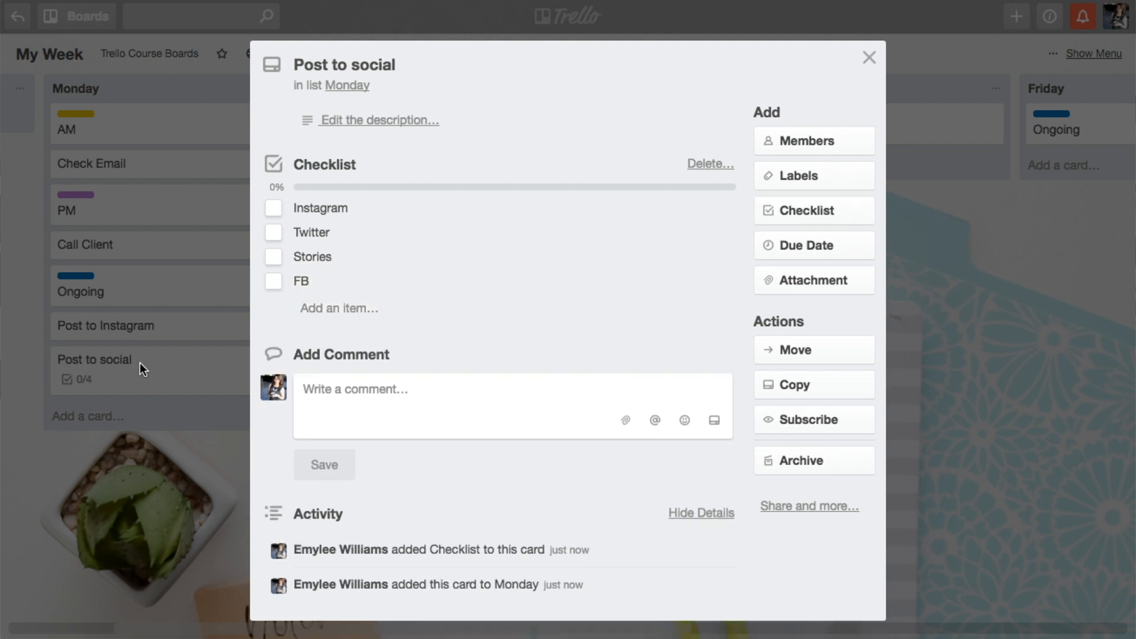
pyautogui.click(867, 57)
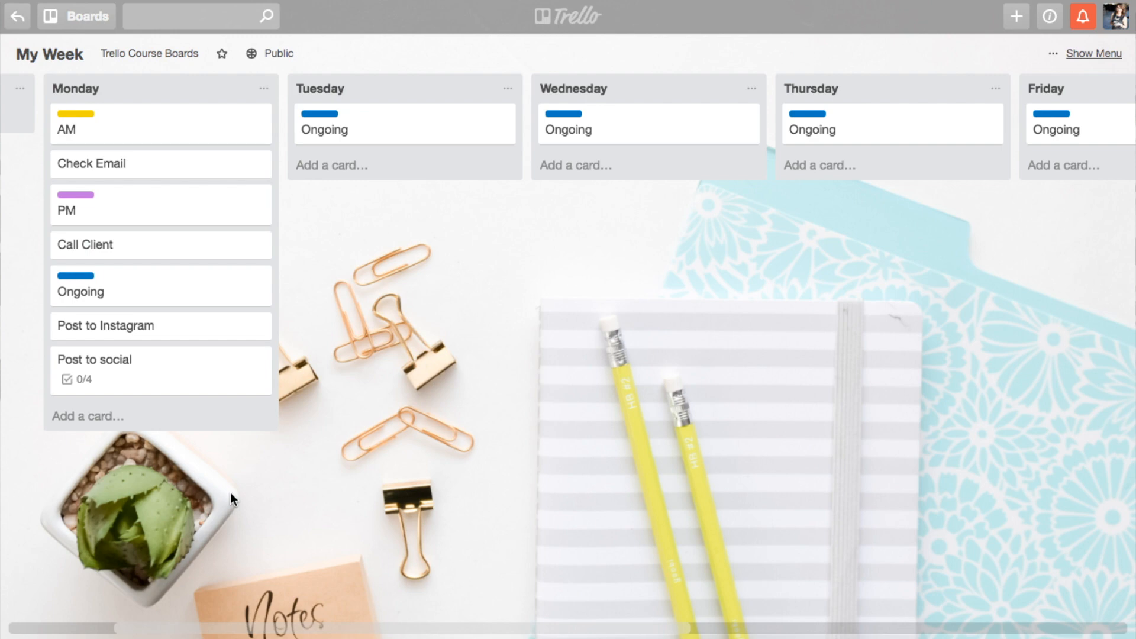
pyautogui.moveTo(121, 379)
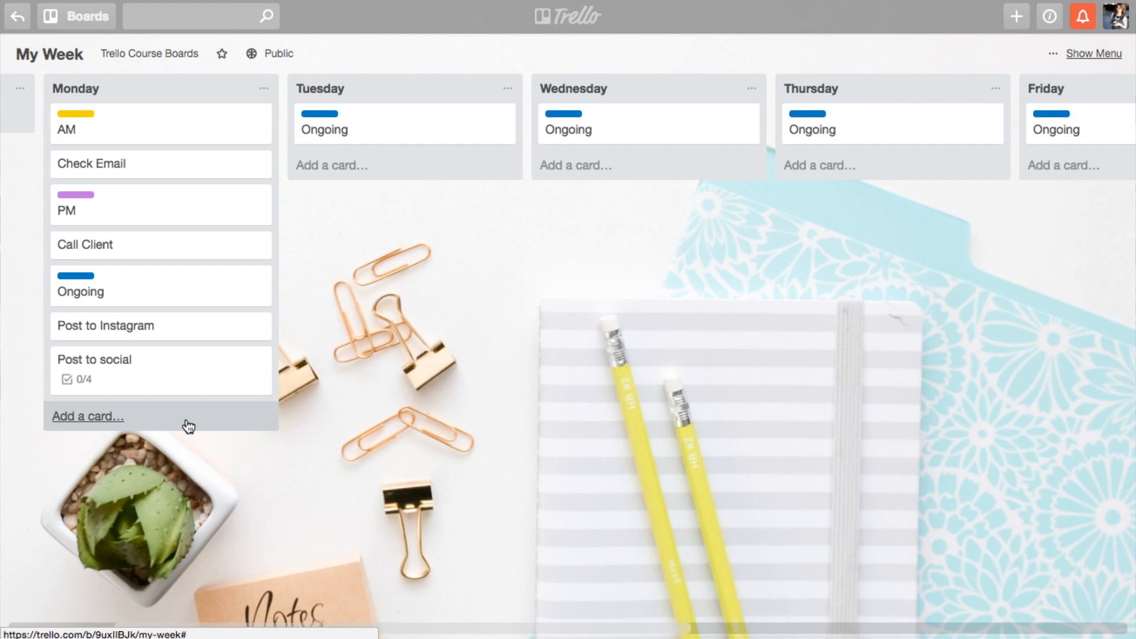
pyautogui.moveTo(171, 408)
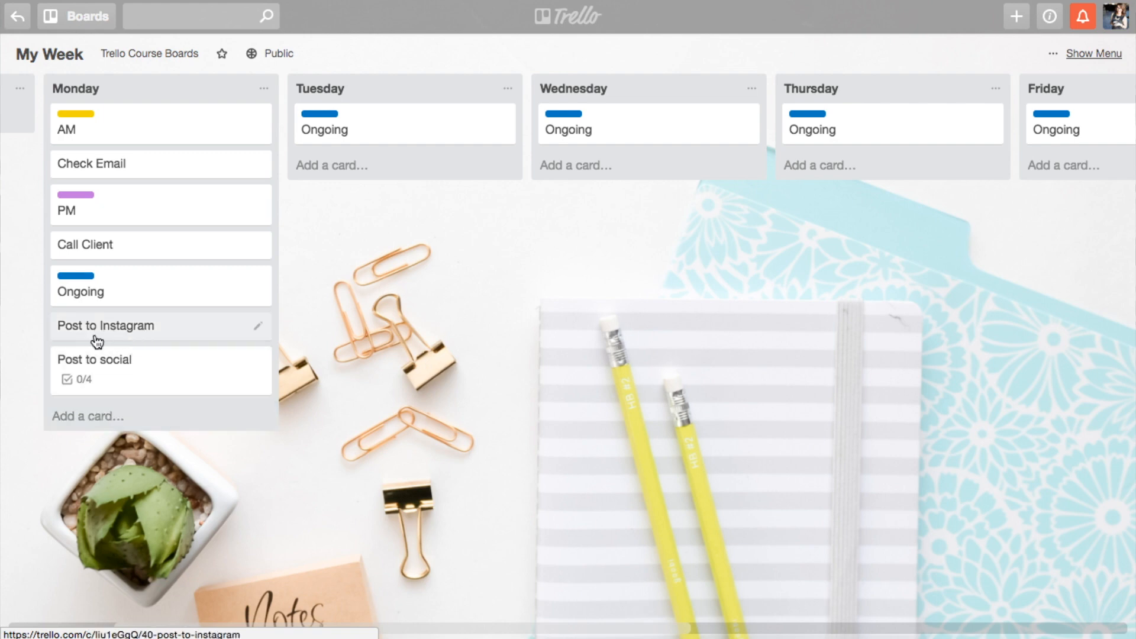
pyautogui.moveTo(91, 327)
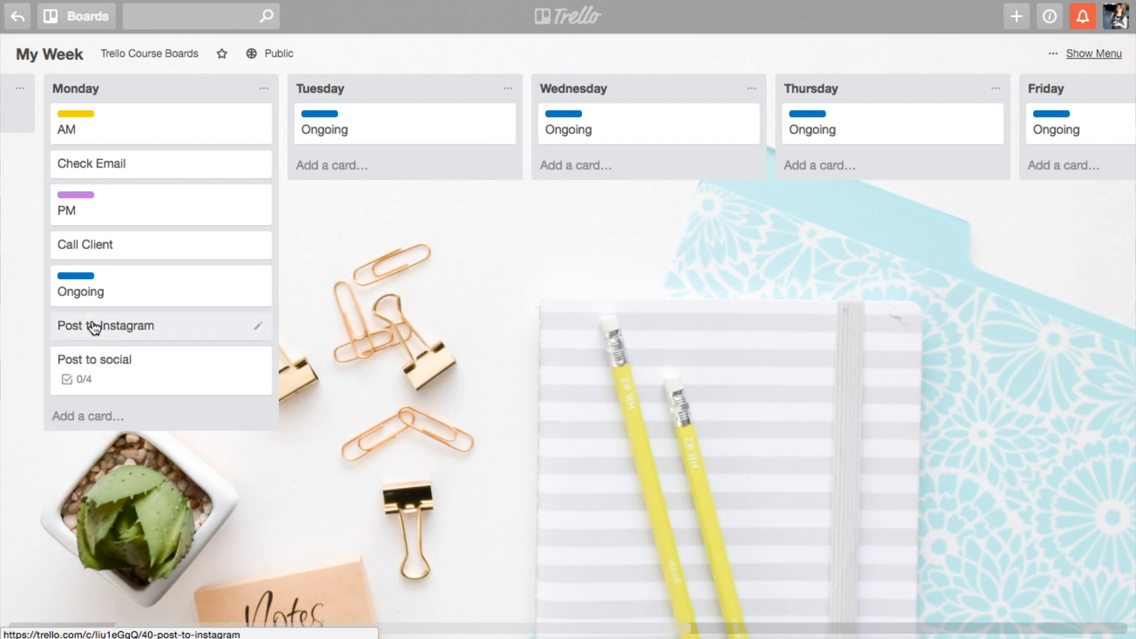
# Step: Tick off all four Post to social checklist items so it shows 4/4 complete
pyautogui.click(93, 359)
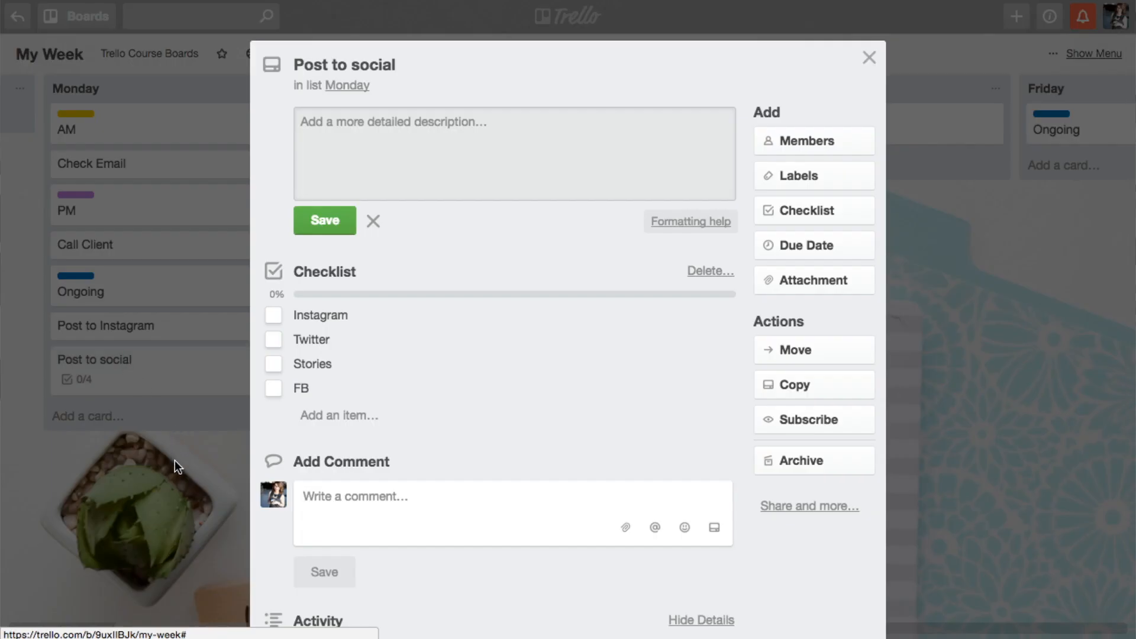
pyautogui.click(868, 57)
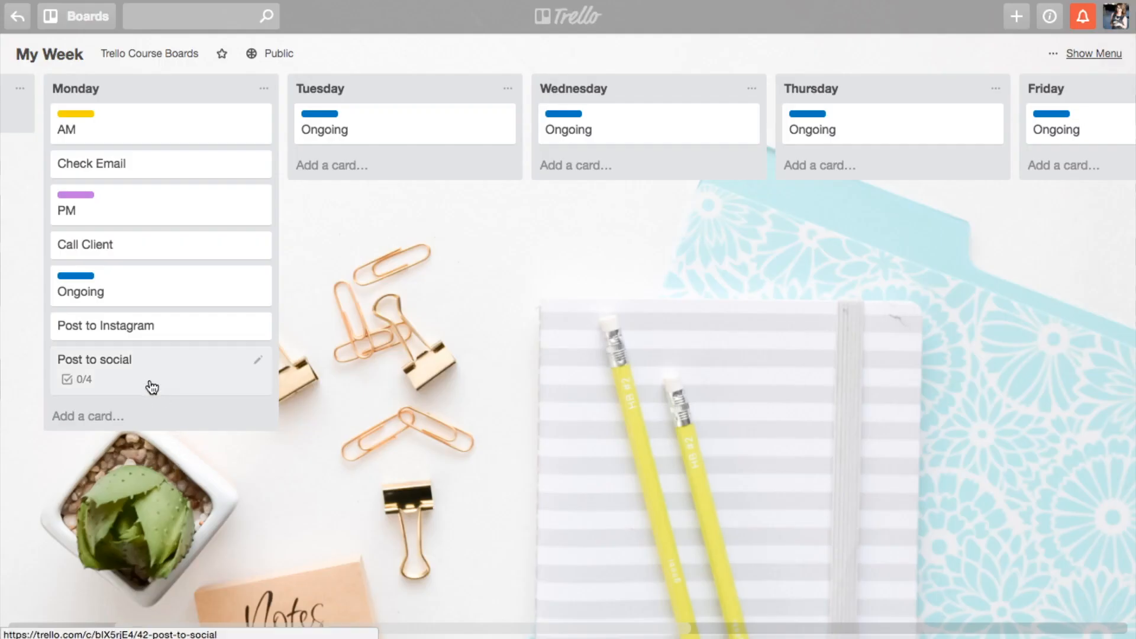
pyautogui.click(94, 359)
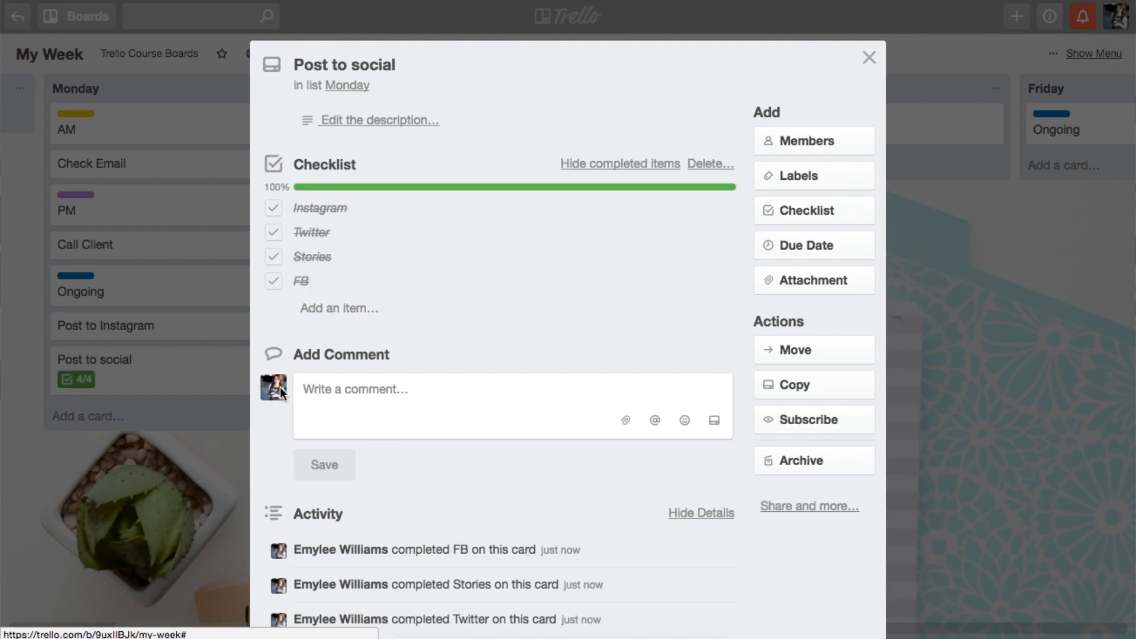
# Step: Move Post to social through Tuesday into Thursday with its checklist reset to 0/4
pyautogui.click(869, 57)
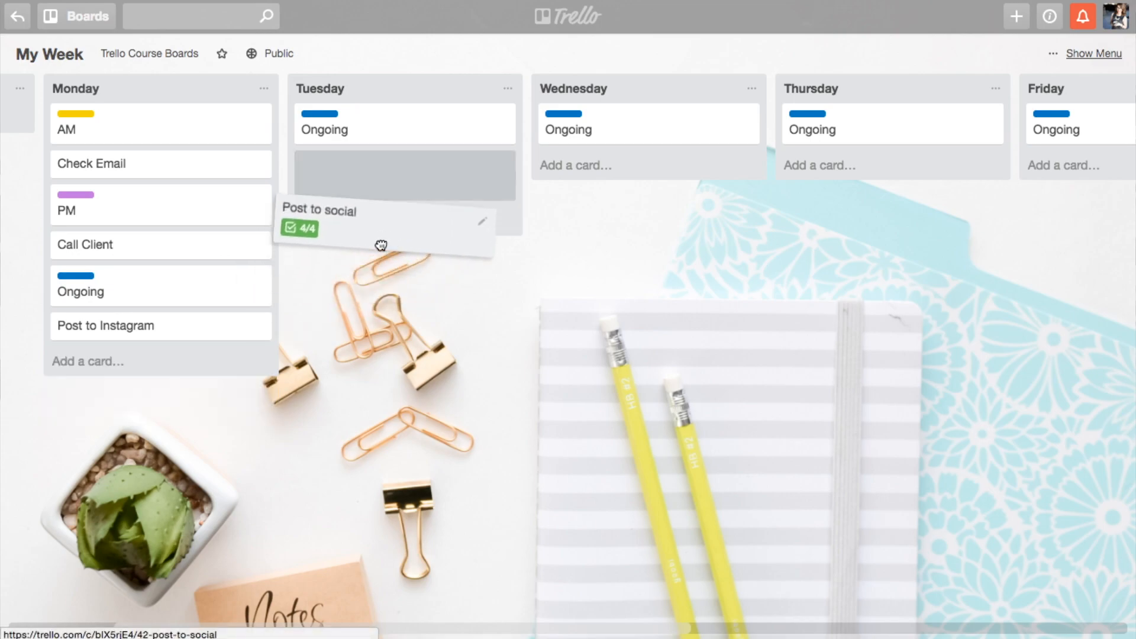
pyautogui.click(319, 210)
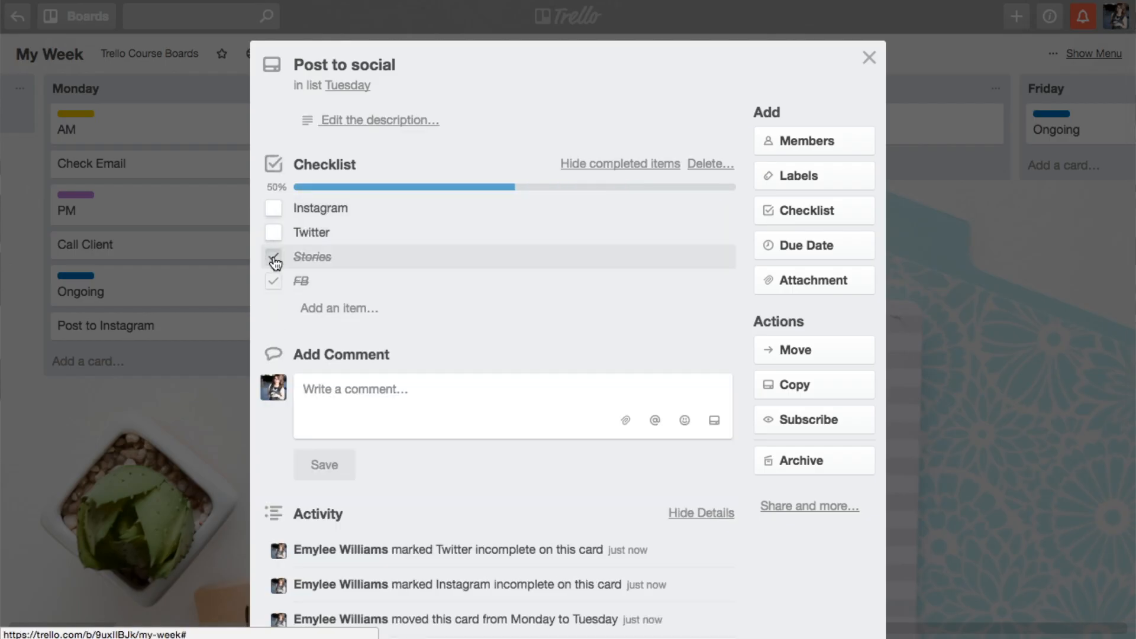
pyautogui.click(870, 58)
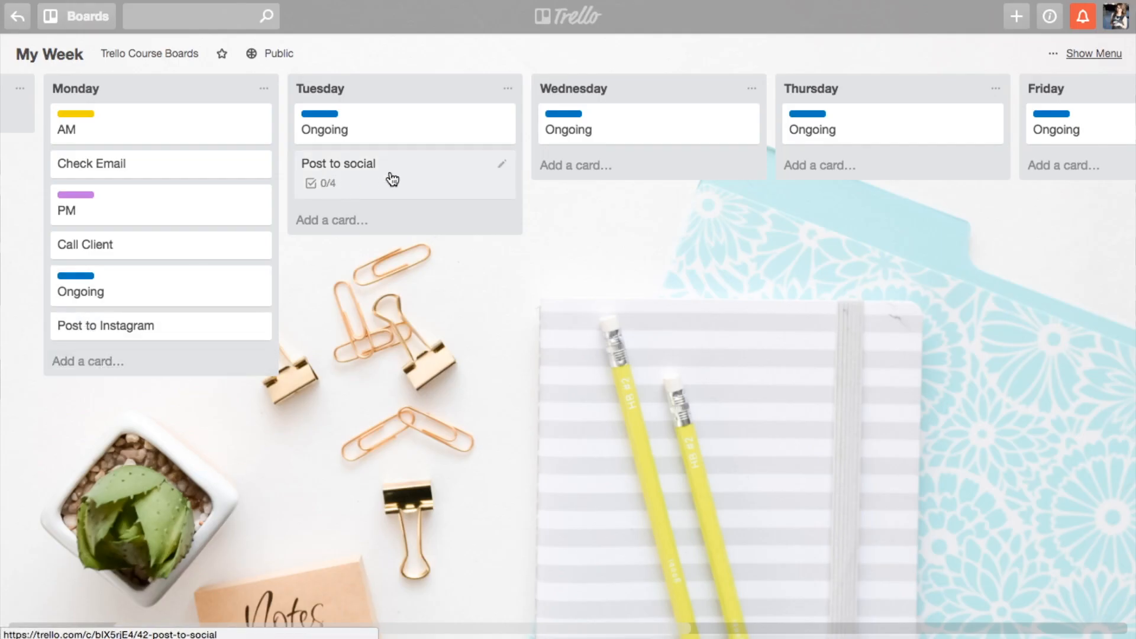
pyautogui.moveTo(340, 173); pyautogui.dragTo(848, 174)
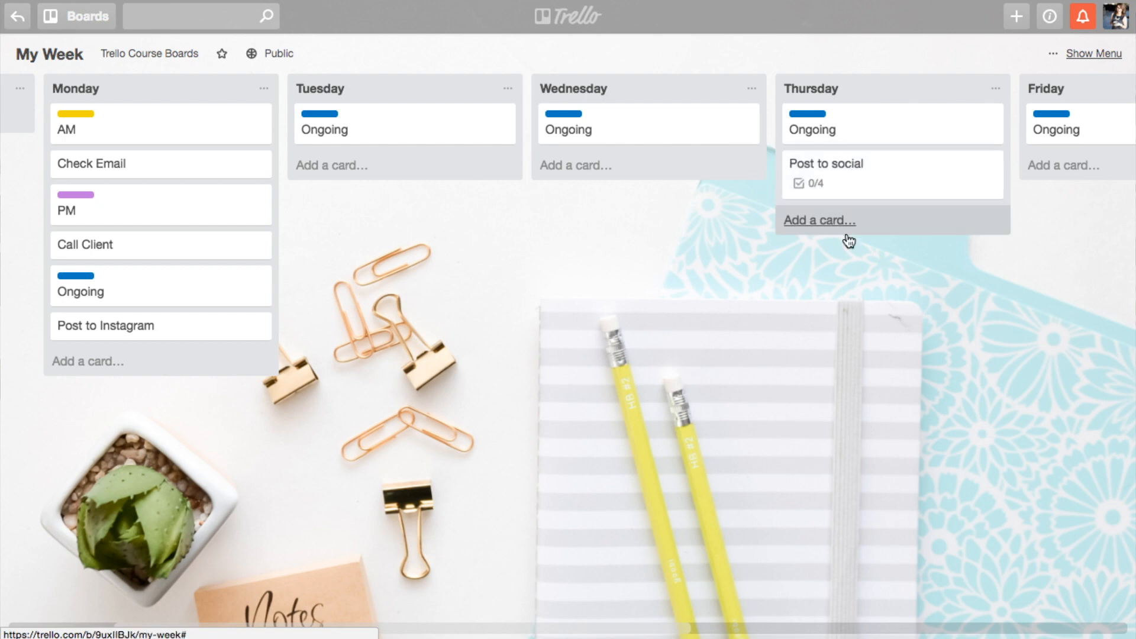
pyautogui.moveTo(861, 403)
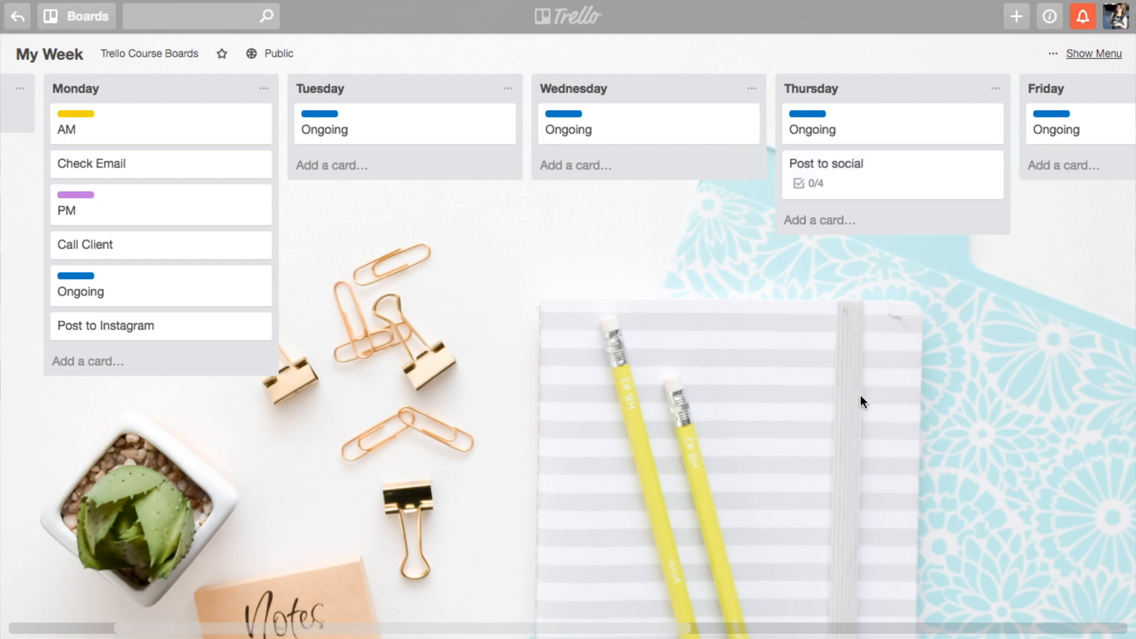
pyautogui.moveTo(852, 400)
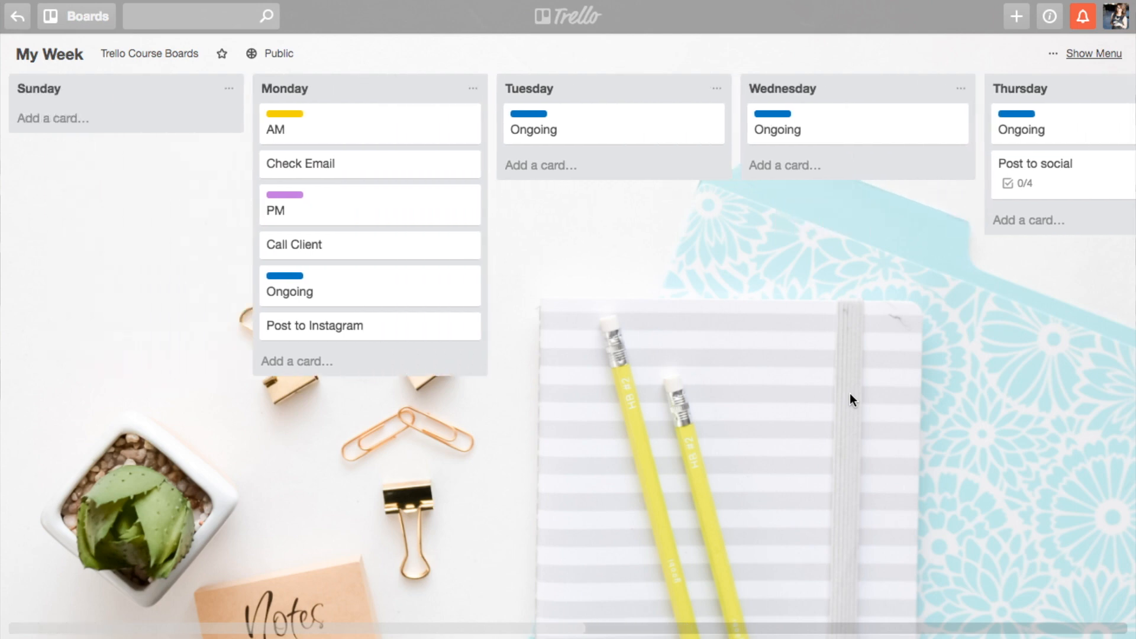
pyautogui.hscroll(3)
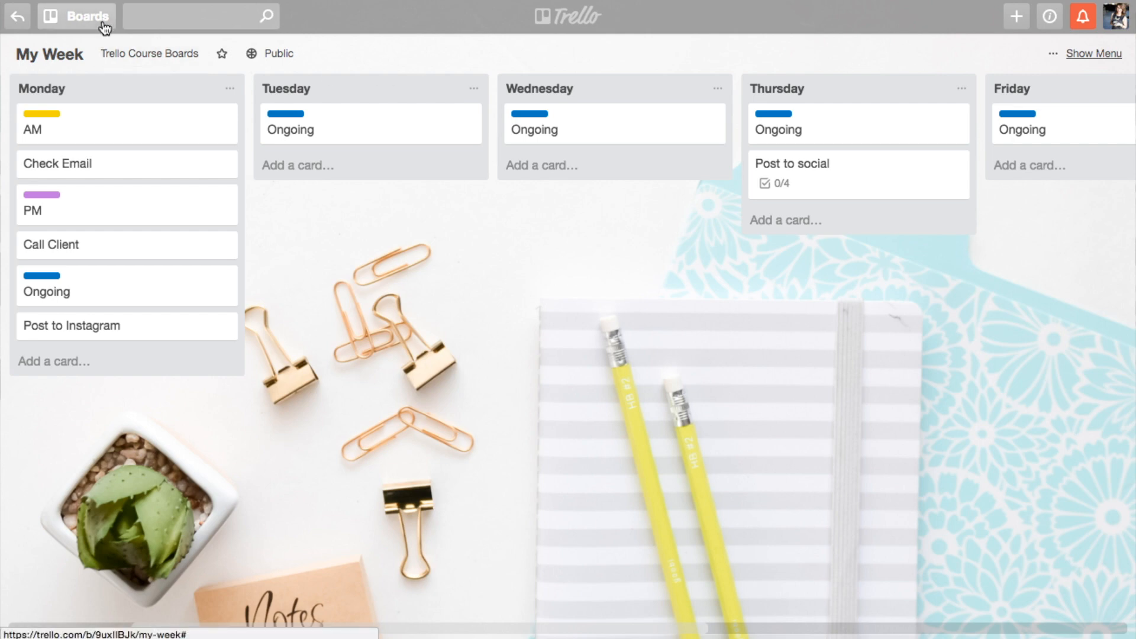
# Step: Switch to the Big Picture Strategy board and show it in Calendar view
pyautogui.click(78, 17)
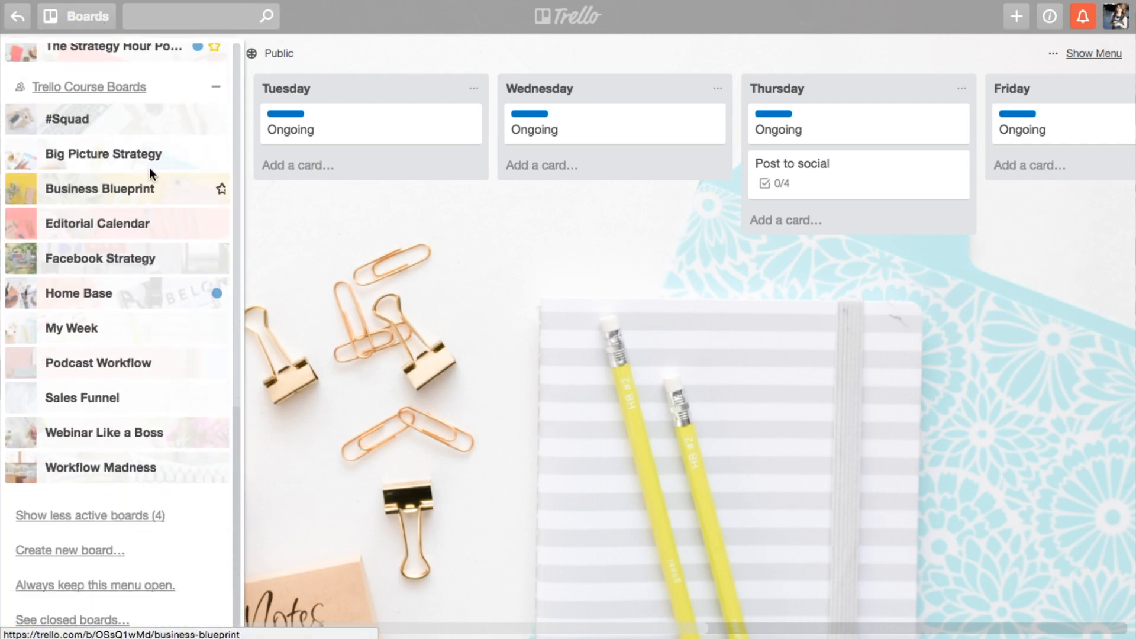
pyautogui.click(104, 154)
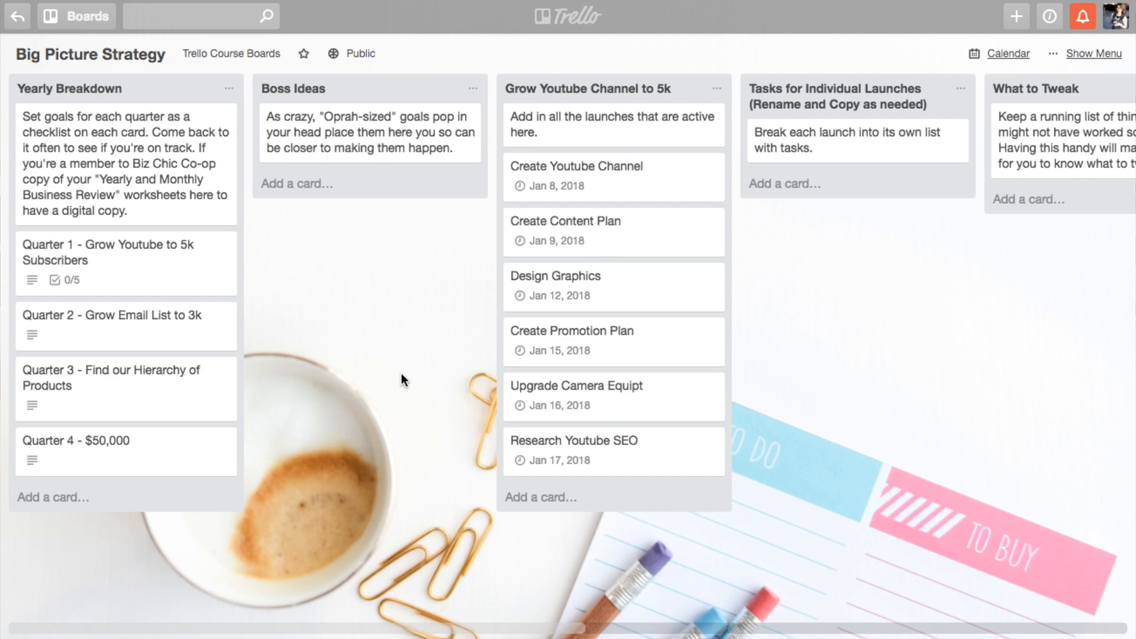
pyautogui.moveTo(403, 378)
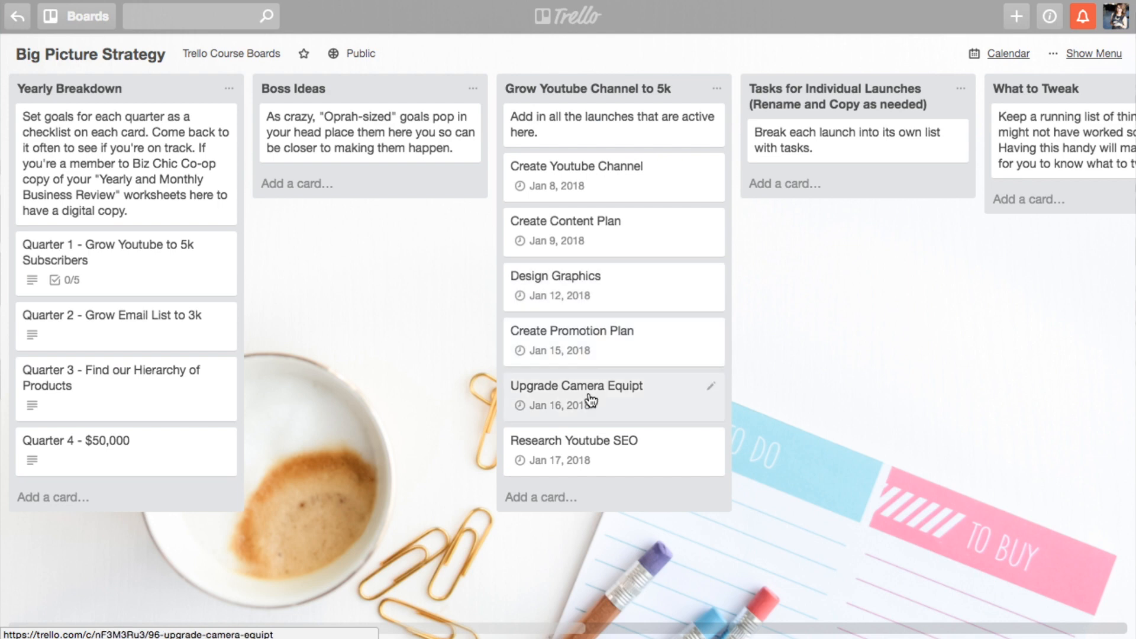
pyautogui.moveTo(654, 459)
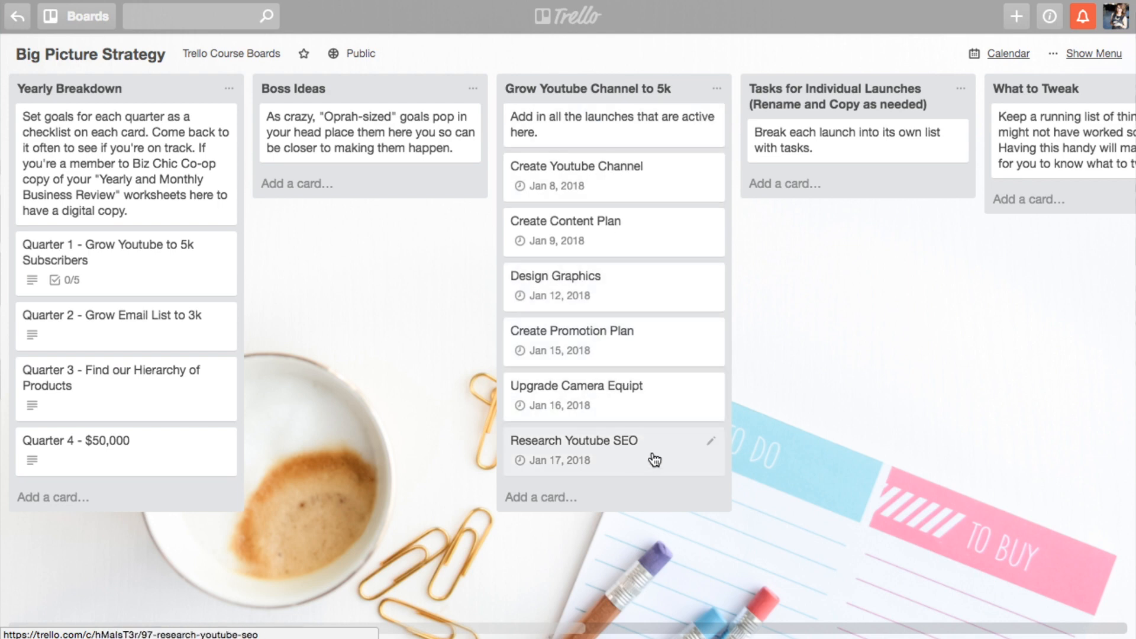
pyautogui.click(1005, 53)
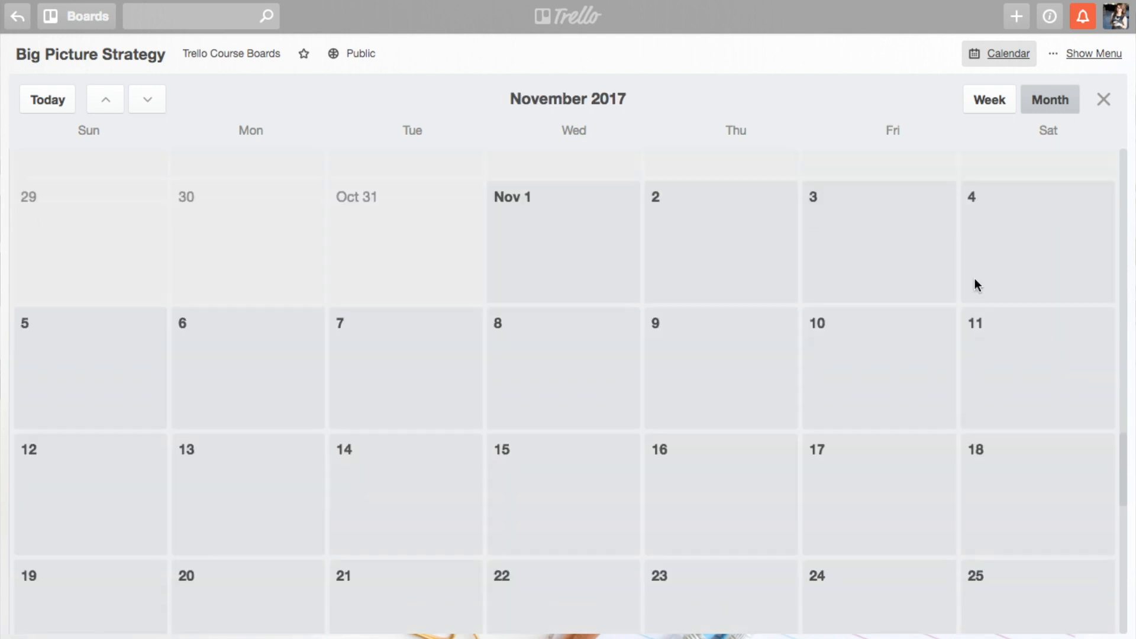
# Step: Page the calendar forward to January 2018 and bring up the Create Youtube Channel card
pyautogui.click(147, 99)
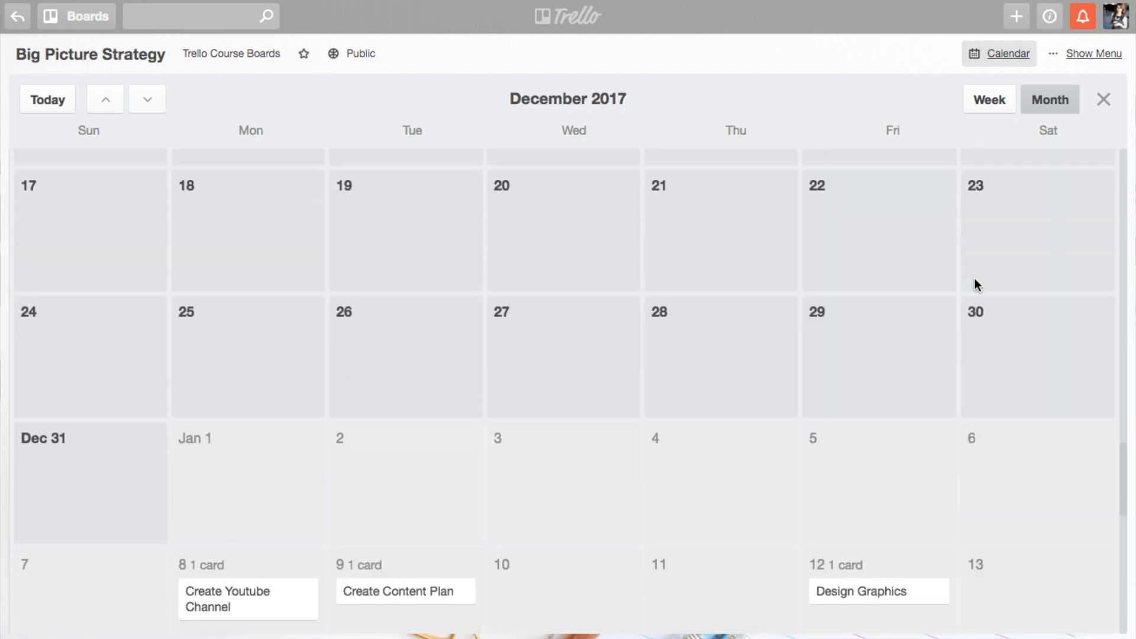
pyautogui.click(146, 99)
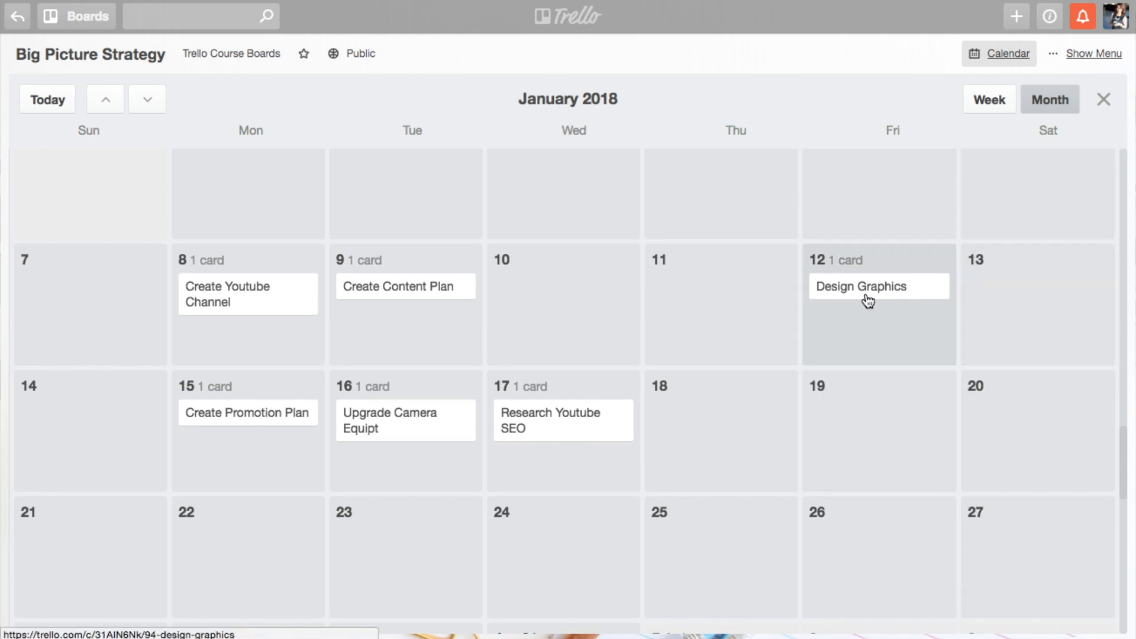
pyautogui.moveTo(870, 273)
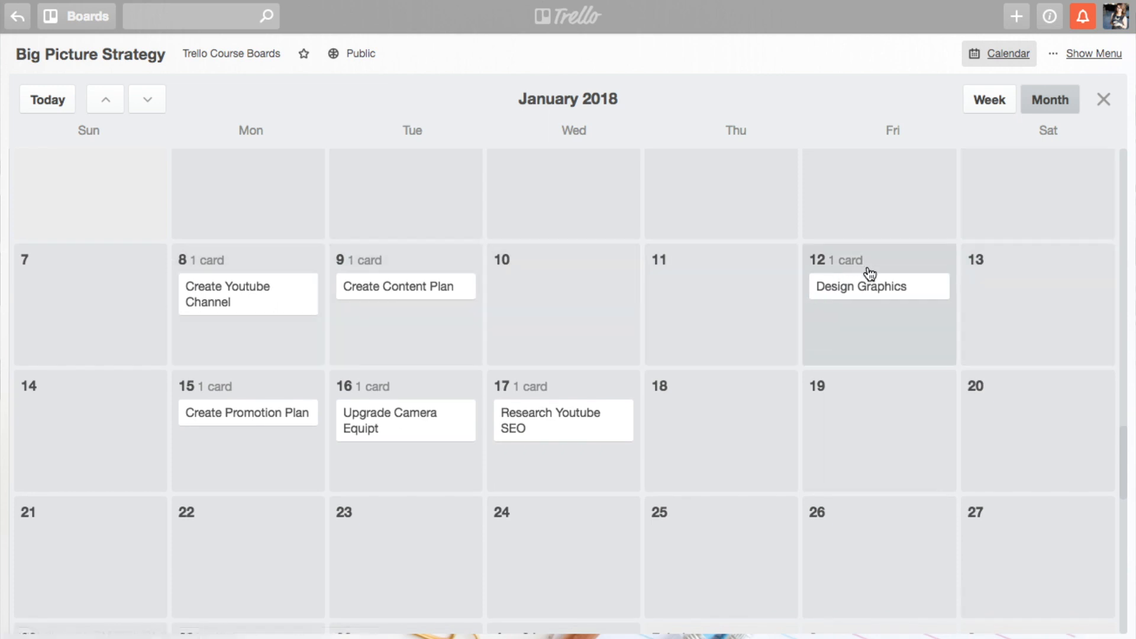
pyautogui.moveTo(278, 344)
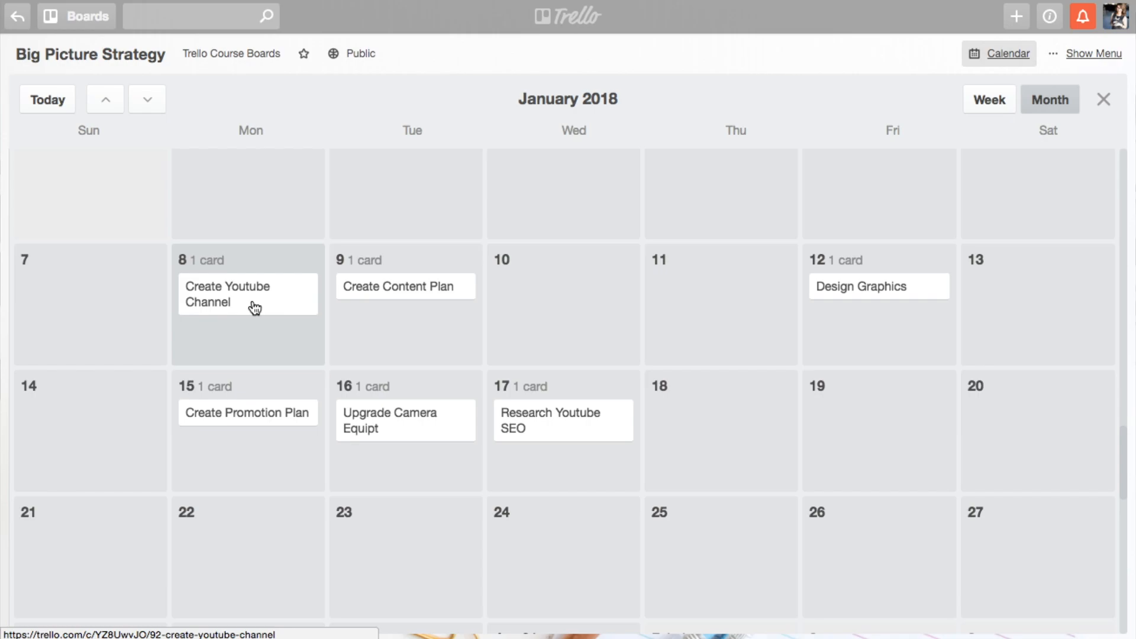
pyautogui.click(249, 303)
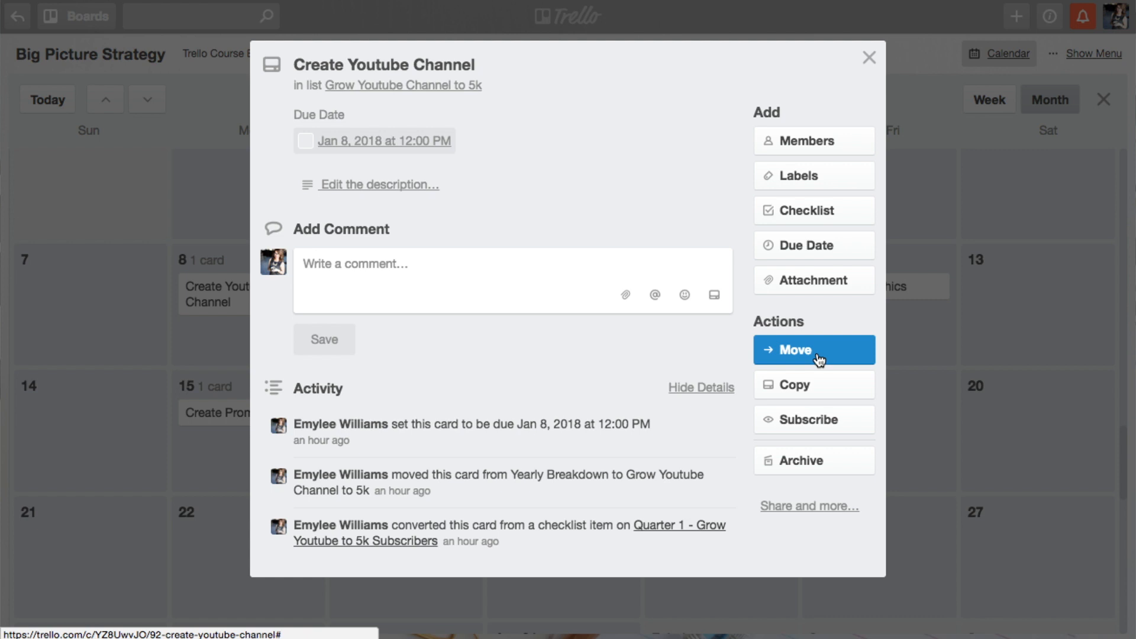
pyautogui.moveTo(815, 381)
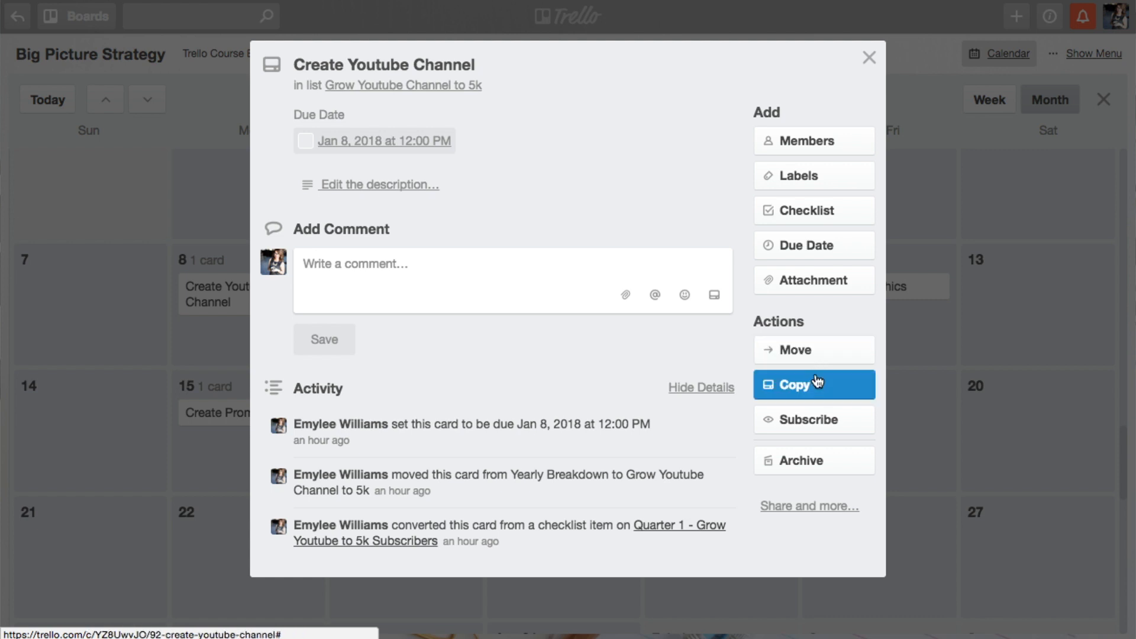
# Step: Copy Create Youtube Channel to My Week's Monday, Create Content Plan to Tuesday, and start copying Design Graphics
pyautogui.click(807, 385)
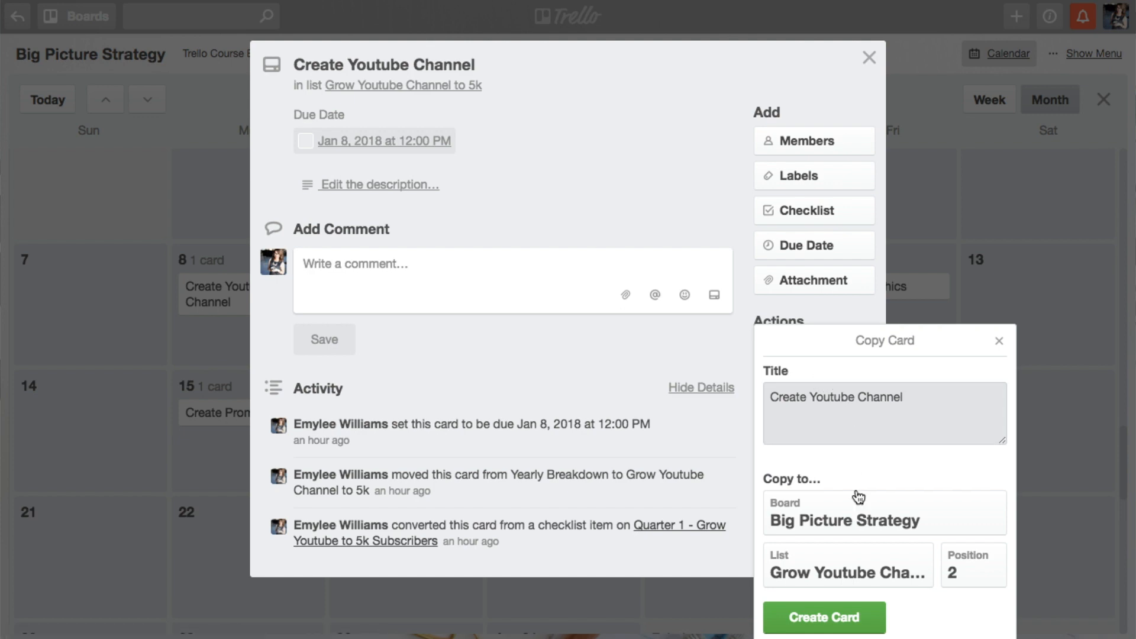
pyautogui.click(885, 512)
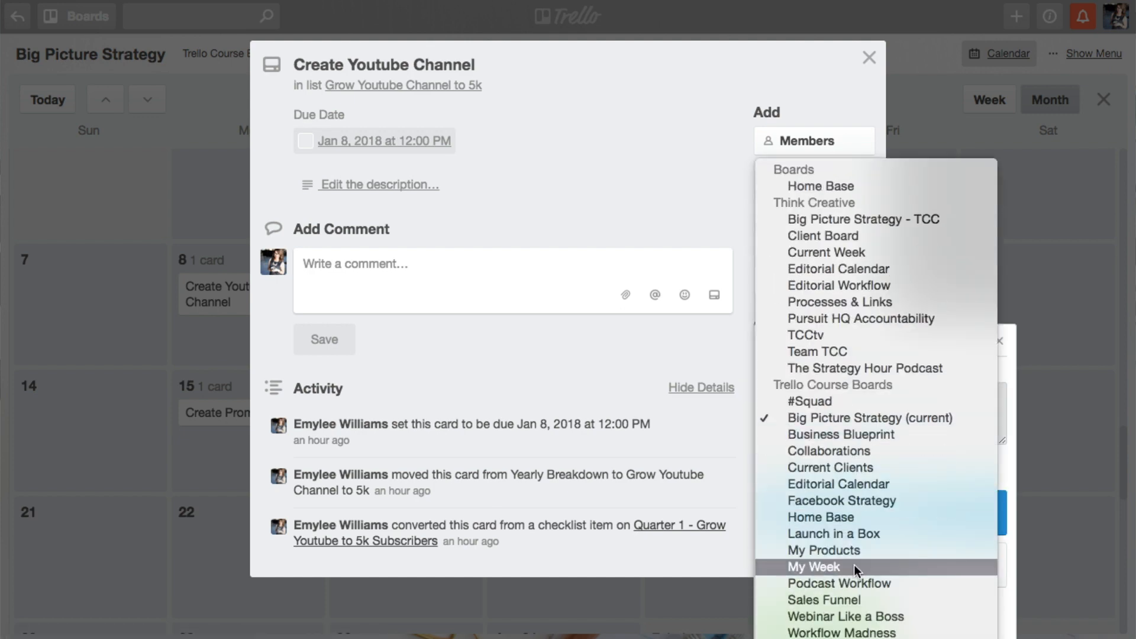
pyautogui.click(814, 567)
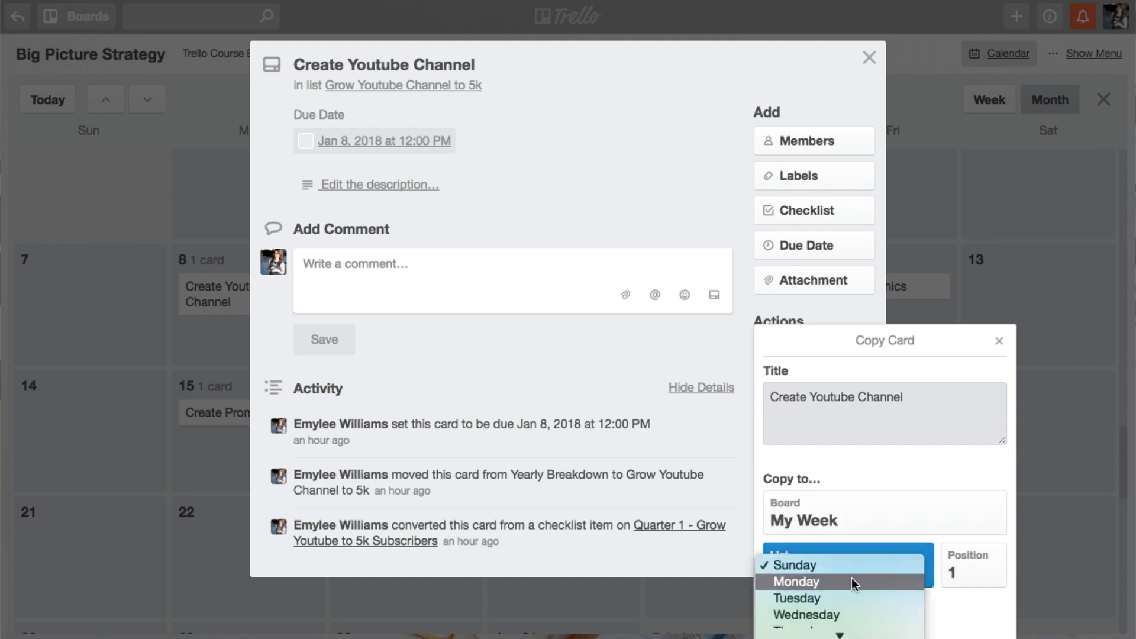
pyautogui.click(798, 582)
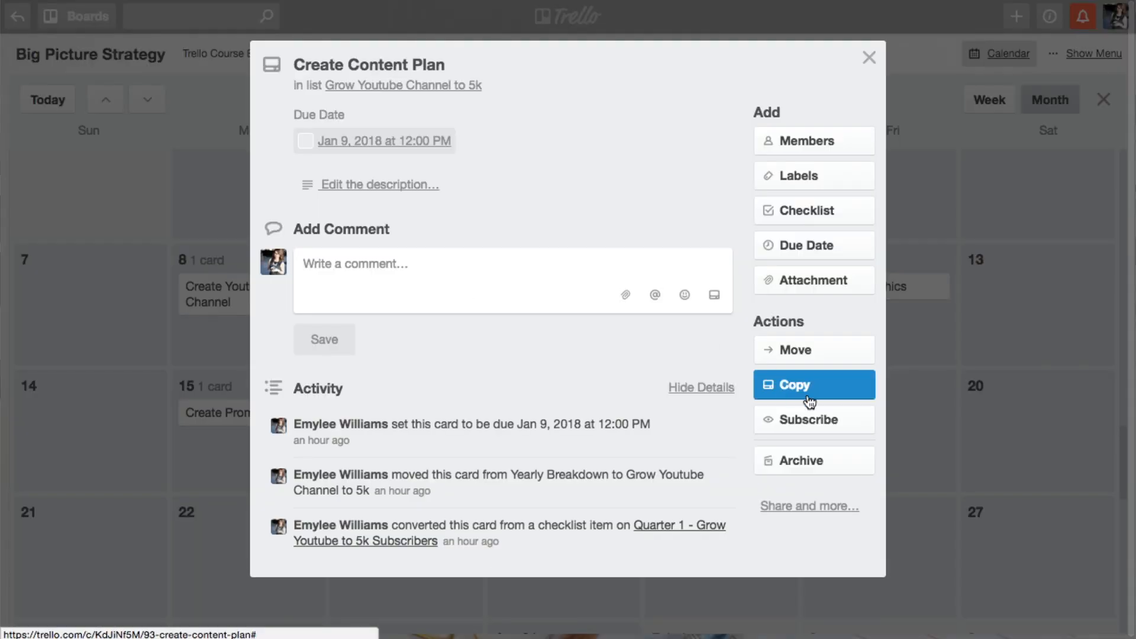
pyautogui.click(814, 384)
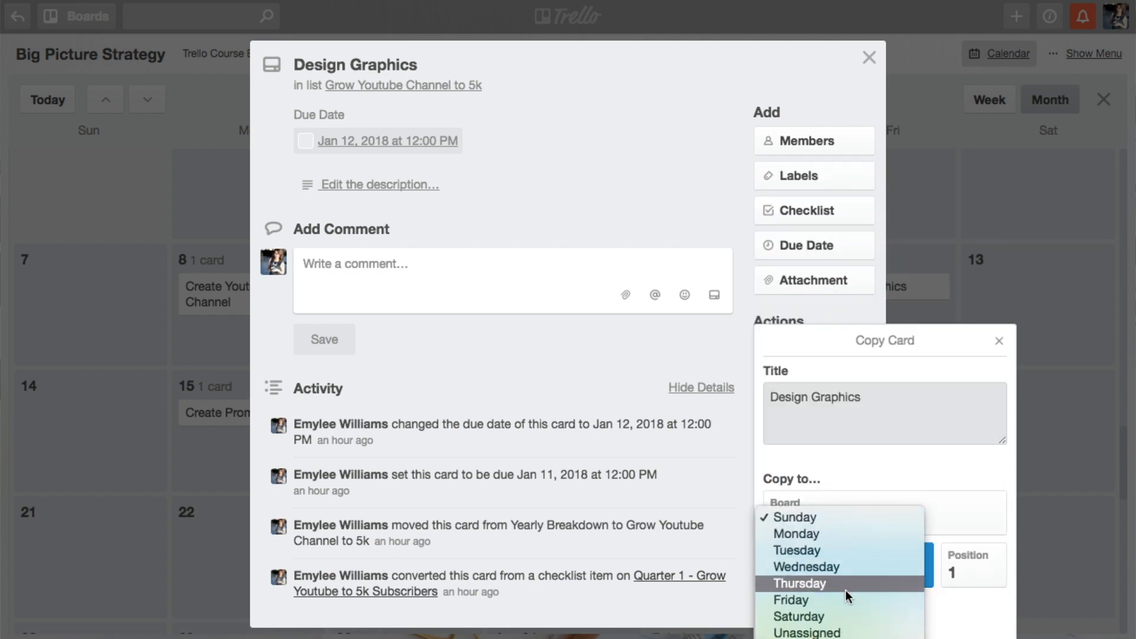
pyautogui.click(791, 600)
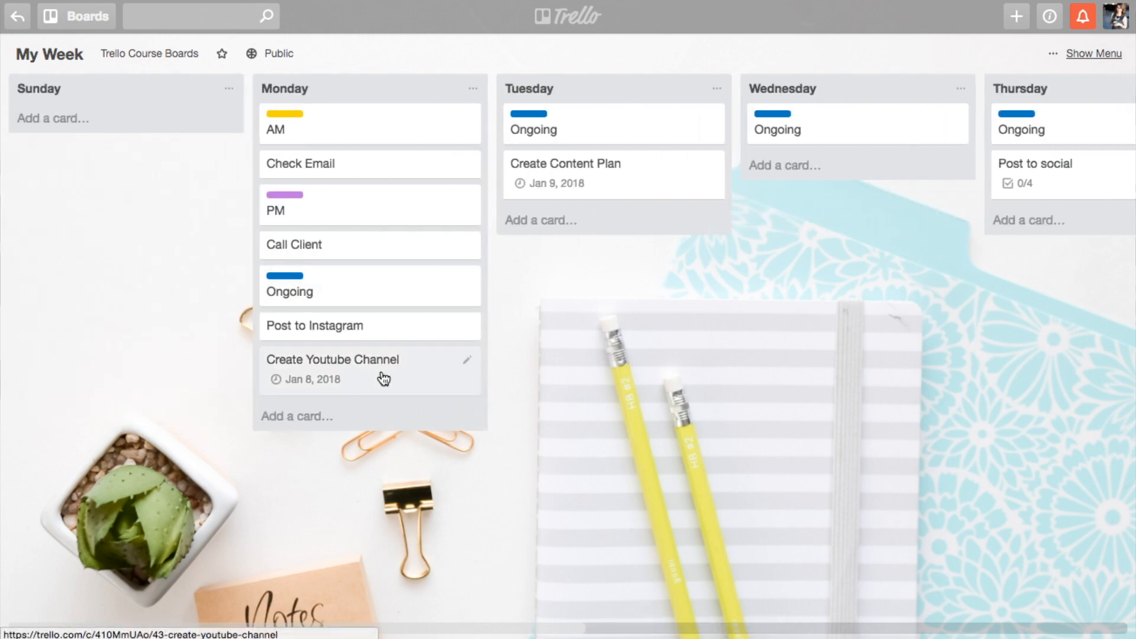
pyautogui.moveTo(331, 359); pyautogui.dragTo(332, 236)
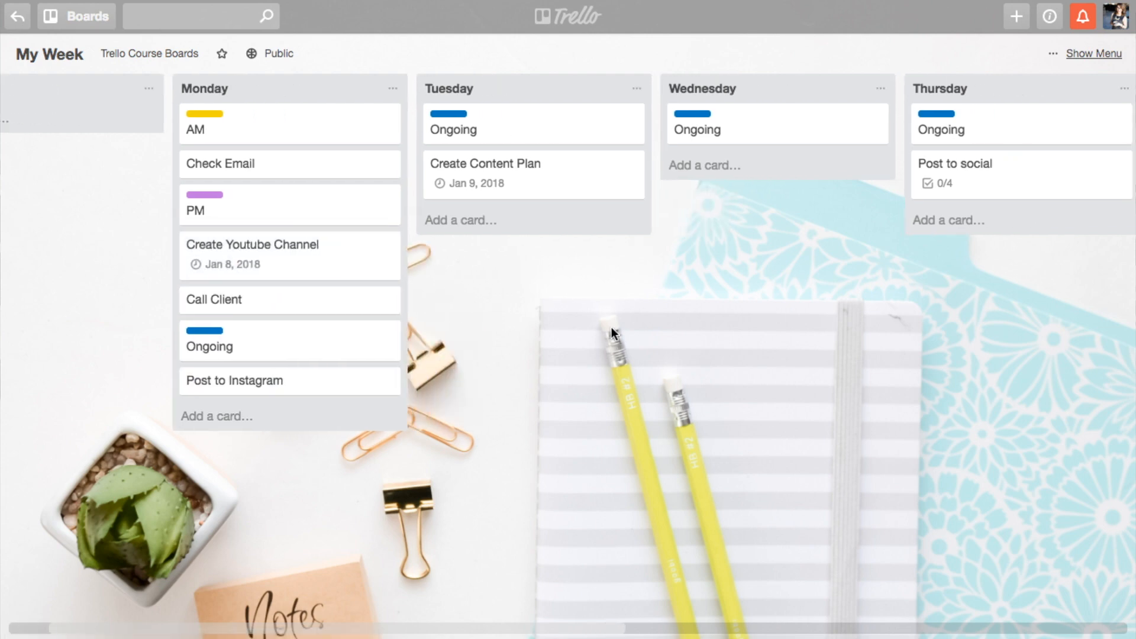
pyautogui.hscroll(3)
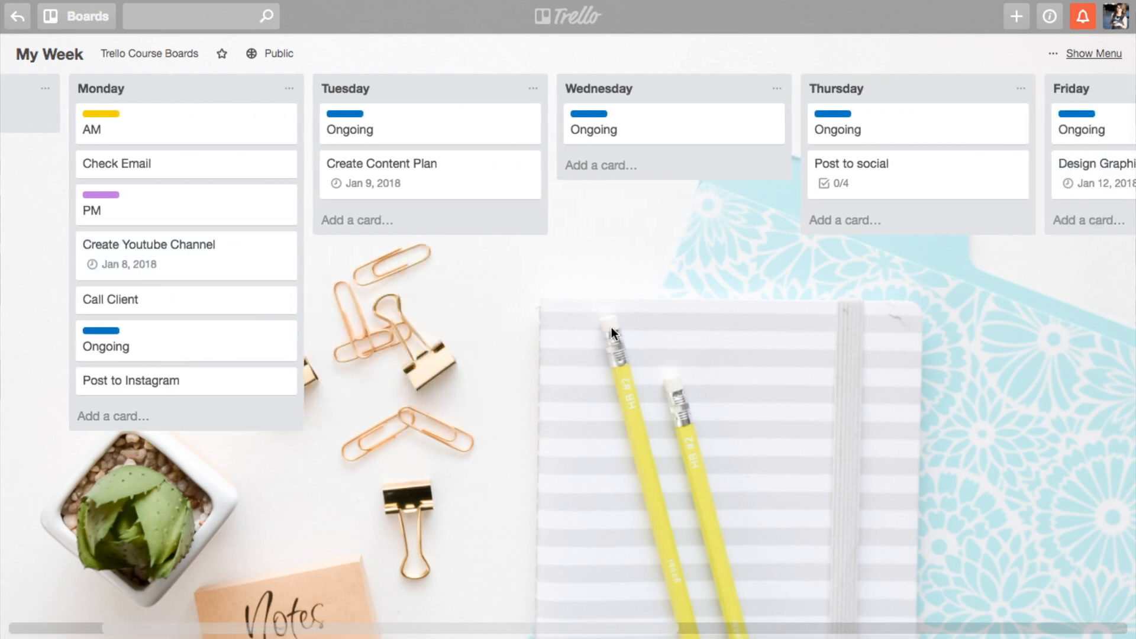
pyautogui.moveTo(571, 308)
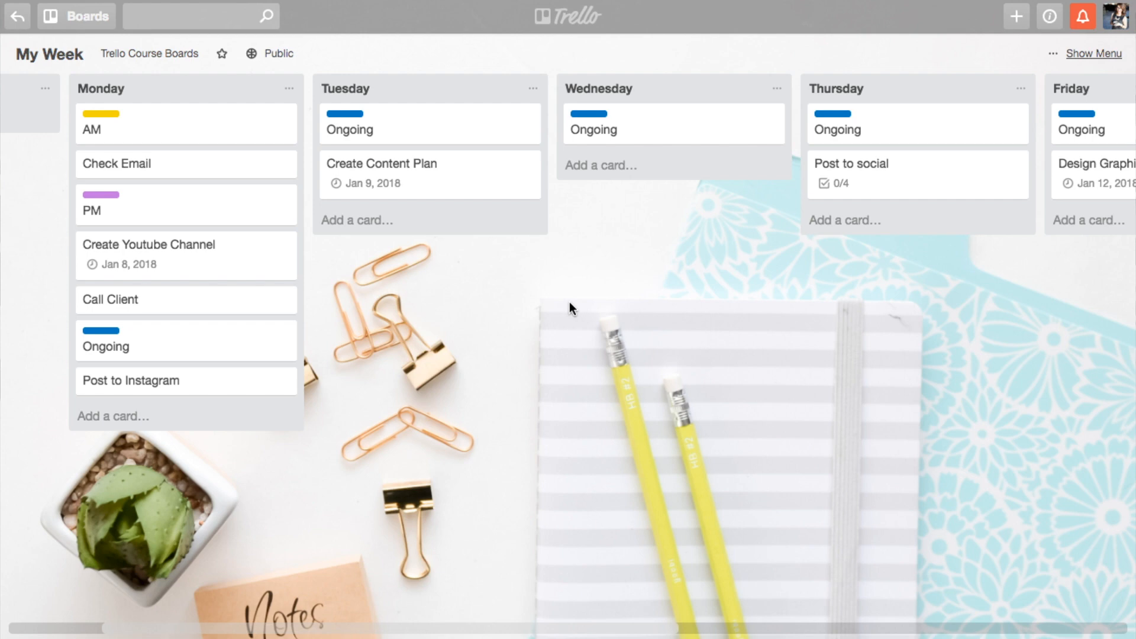
pyautogui.click(148, 244)
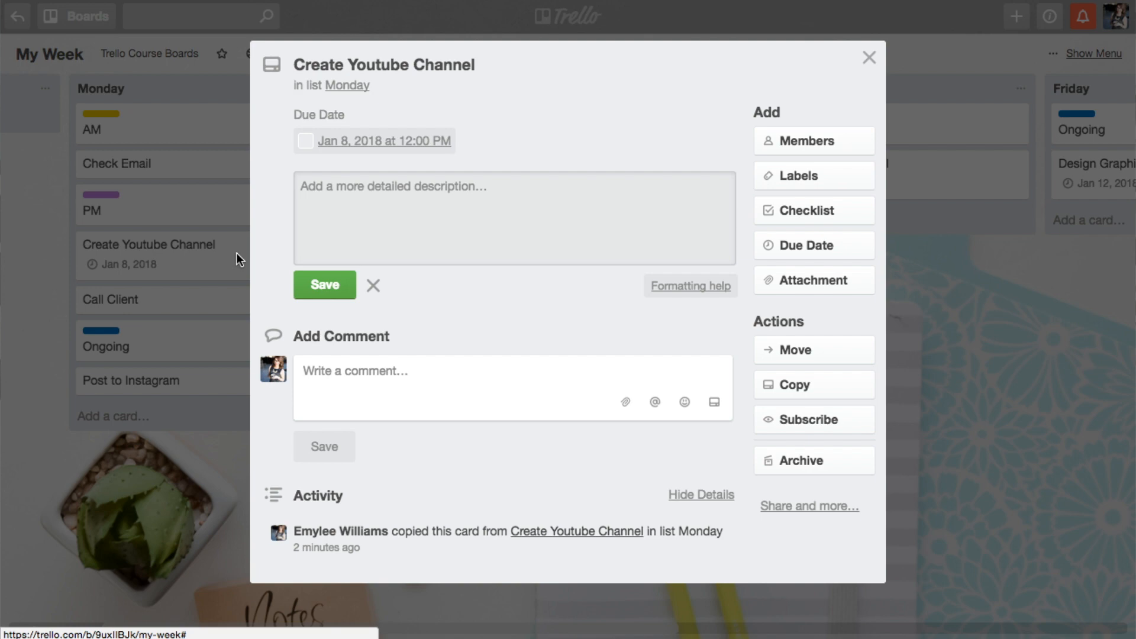
pyautogui.moveTo(840, 471)
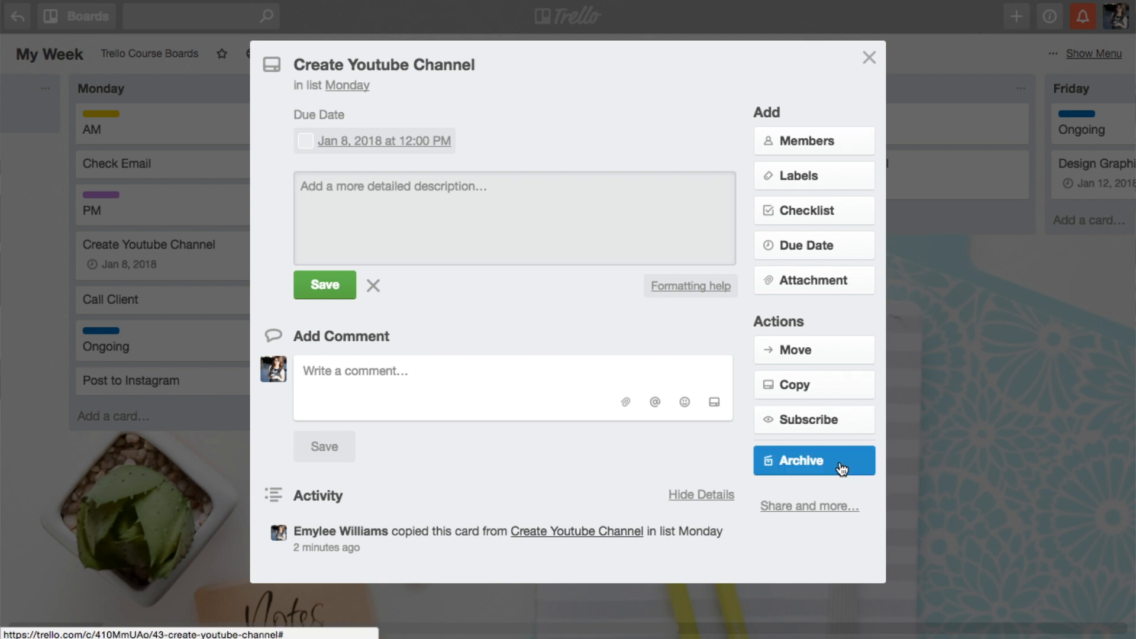
pyautogui.moveTo(842, 468)
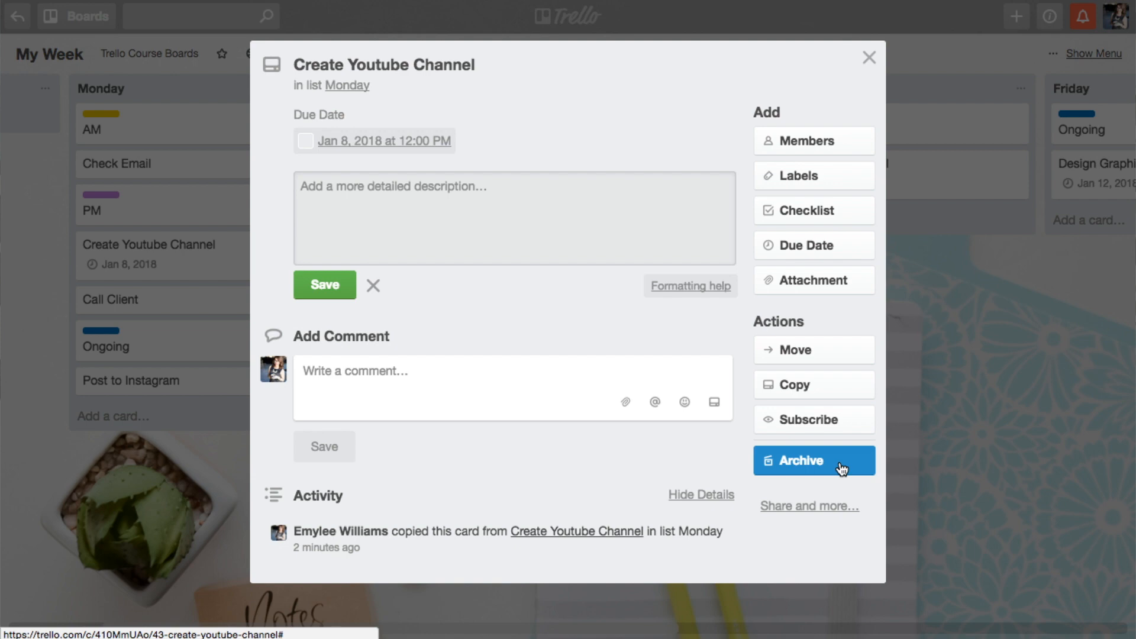
# Step: Archive the Create Youtube Channel card and return to the My Week board
pyautogui.click(814, 460)
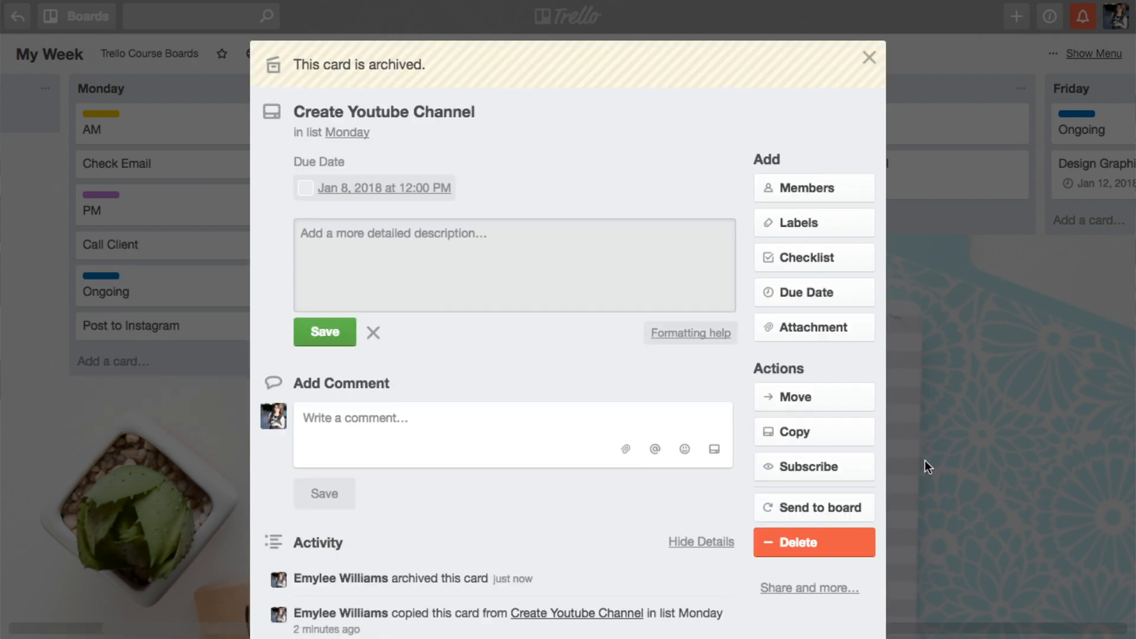
pyautogui.click(374, 333)
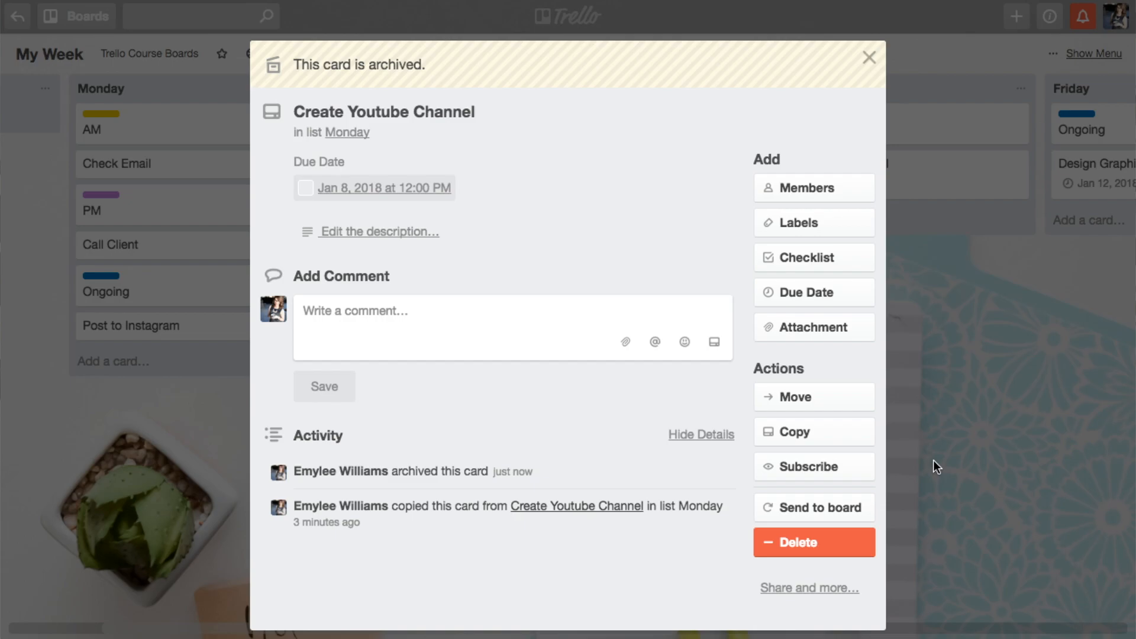
pyautogui.click(868, 57)
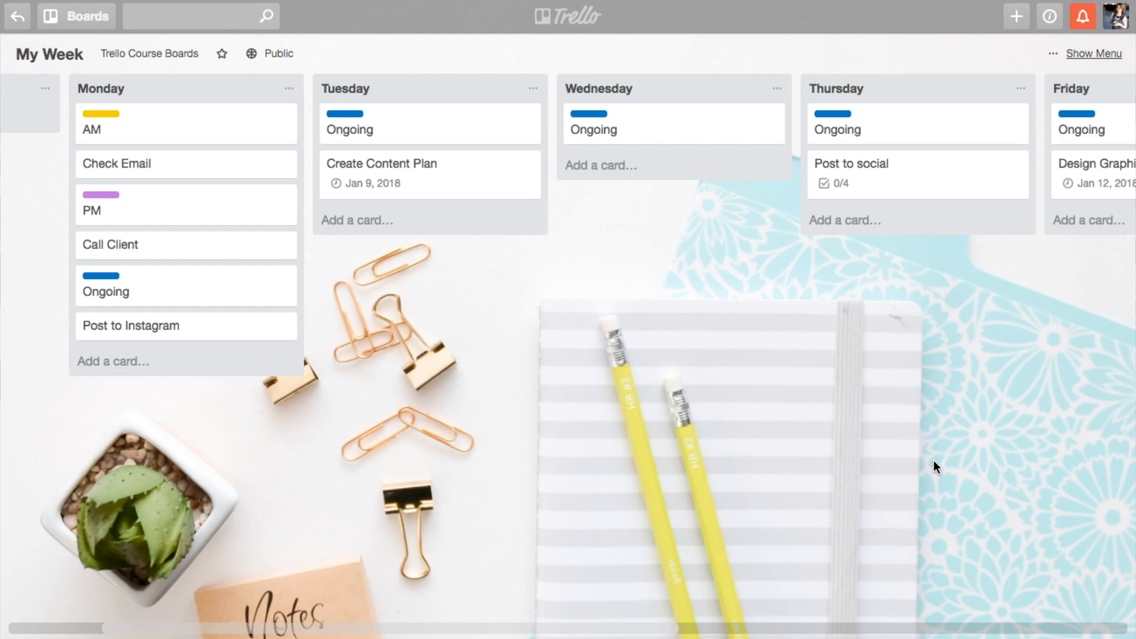
# Step: Archive the Post to Instagram card and permanently delete it from Monday
pyautogui.click(130, 325)
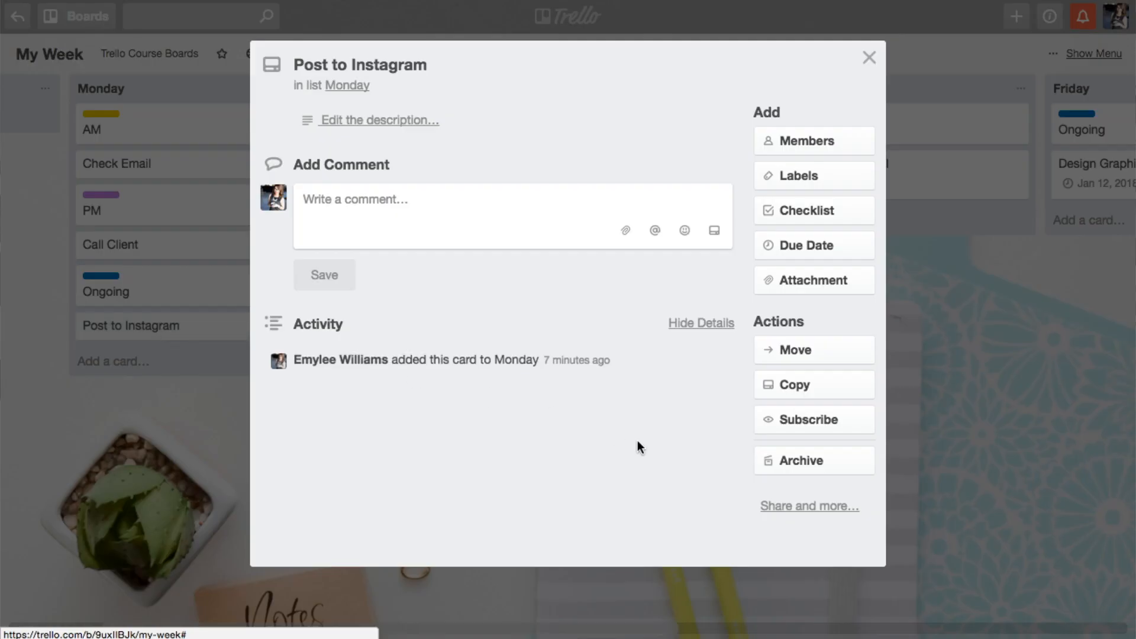
pyautogui.click(814, 460)
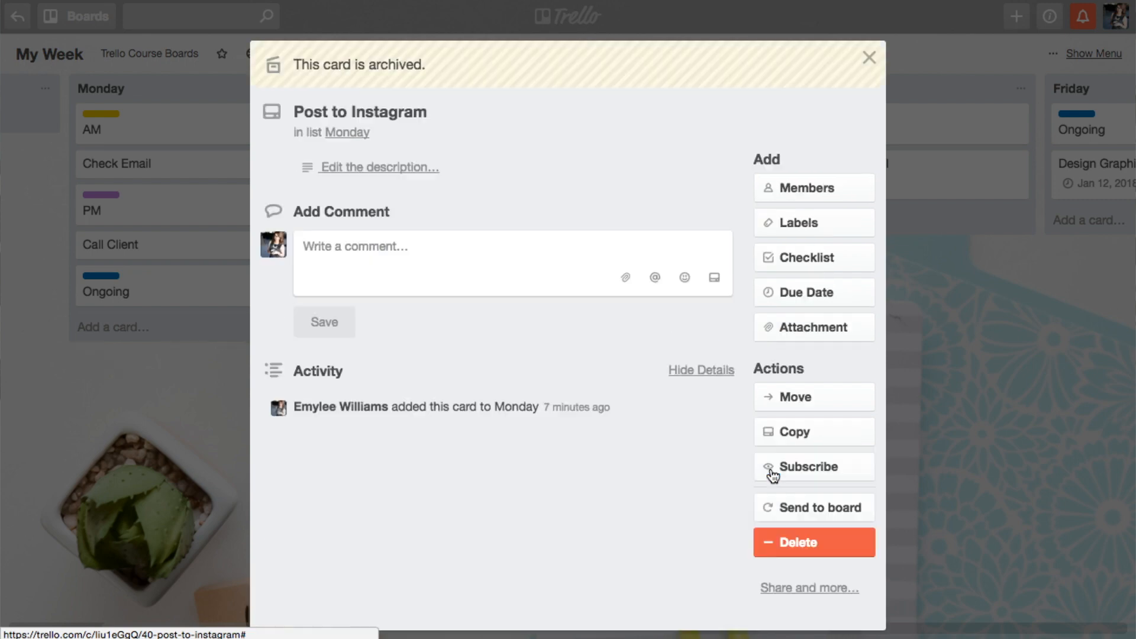
pyautogui.click(797, 542)
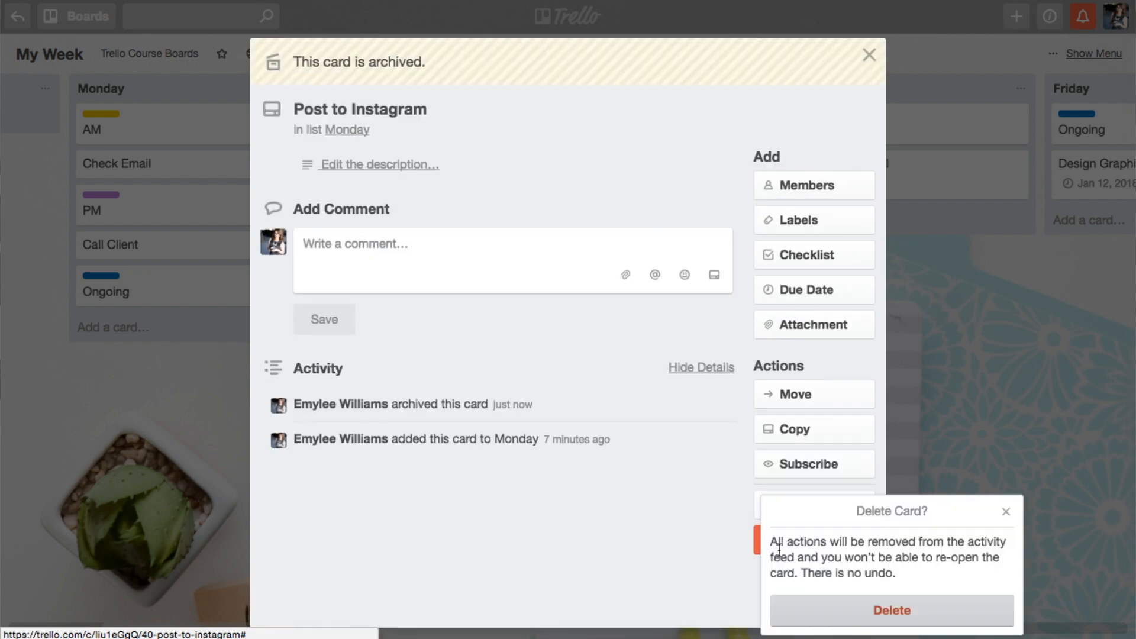
pyautogui.click(892, 611)
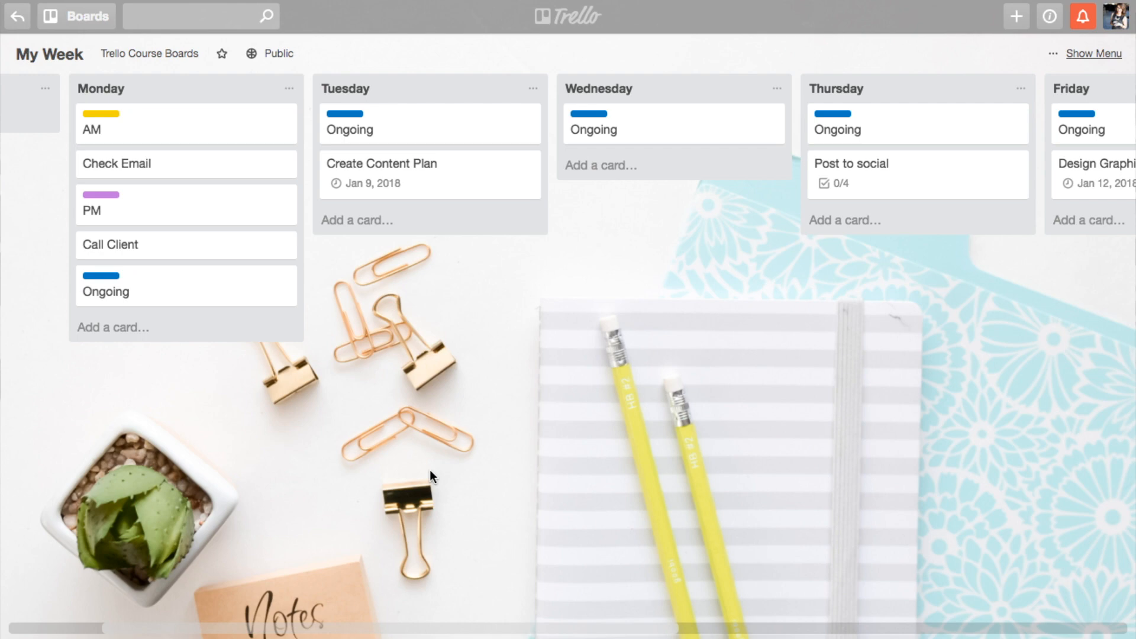
# Step: Rename the Sunday list to 'Shit List'
pyautogui.hscroll(-3)
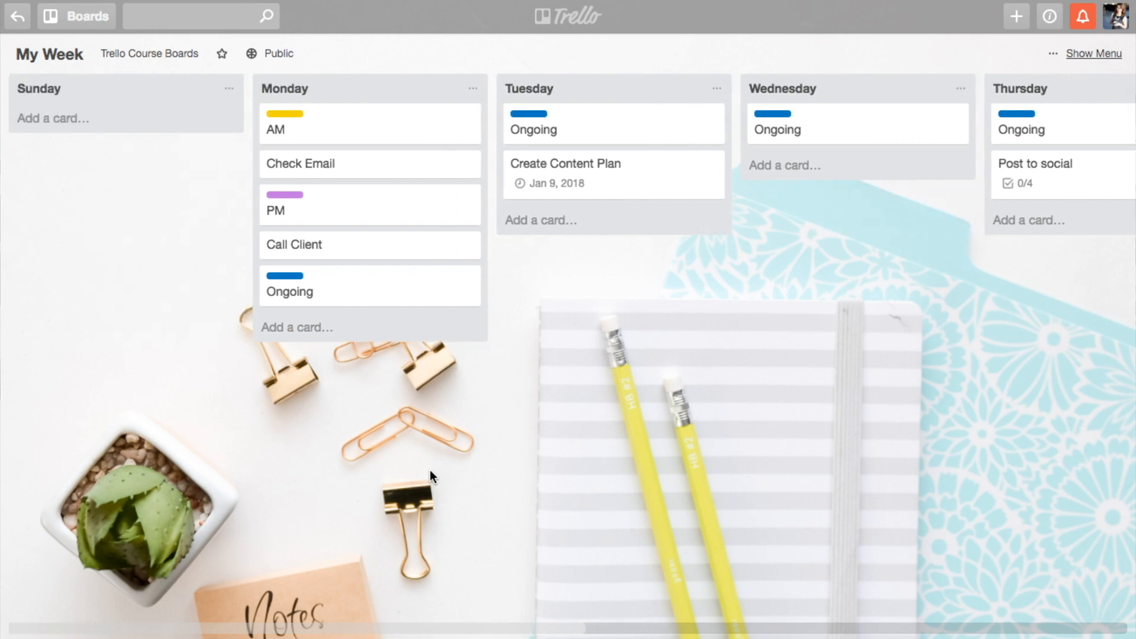
pyautogui.moveTo(159, 230)
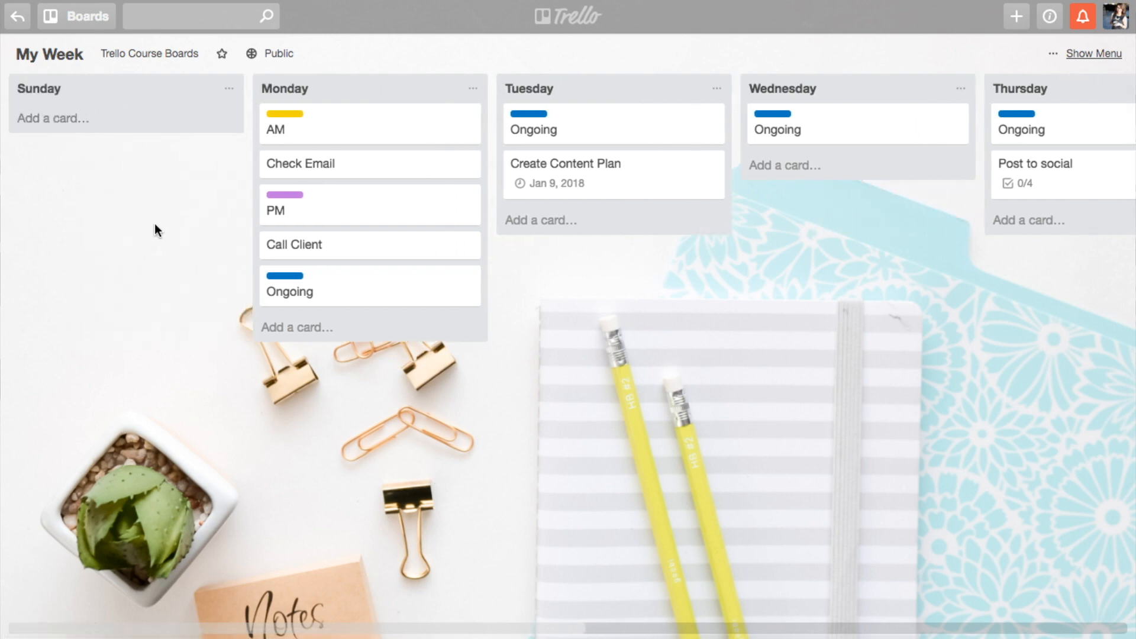
pyautogui.click(39, 88)
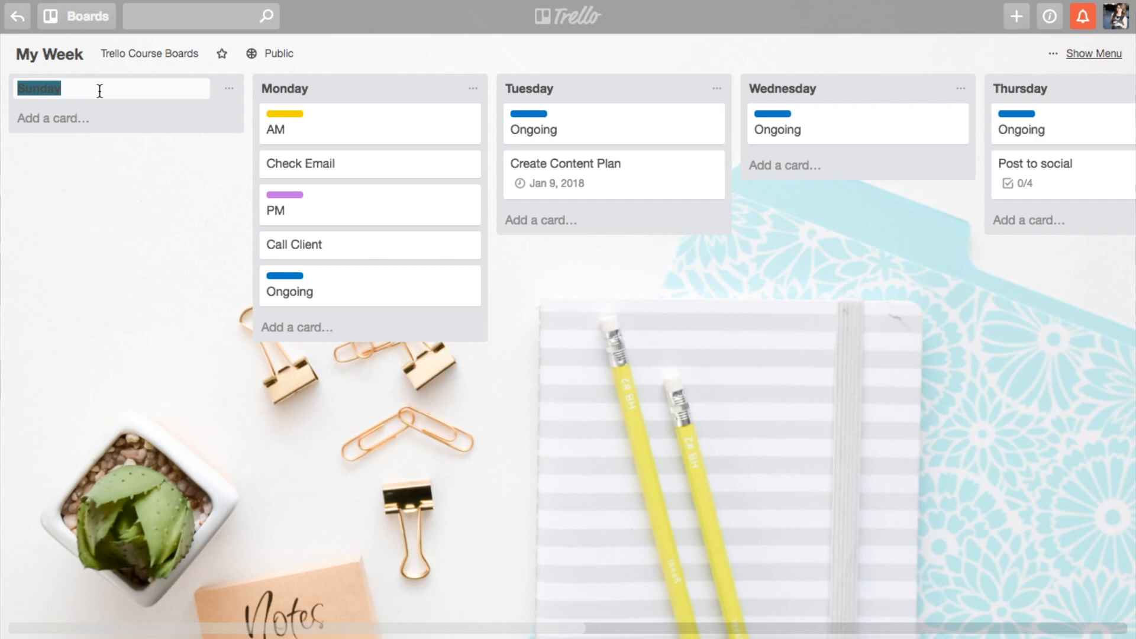
pyautogui.write('Shit List')
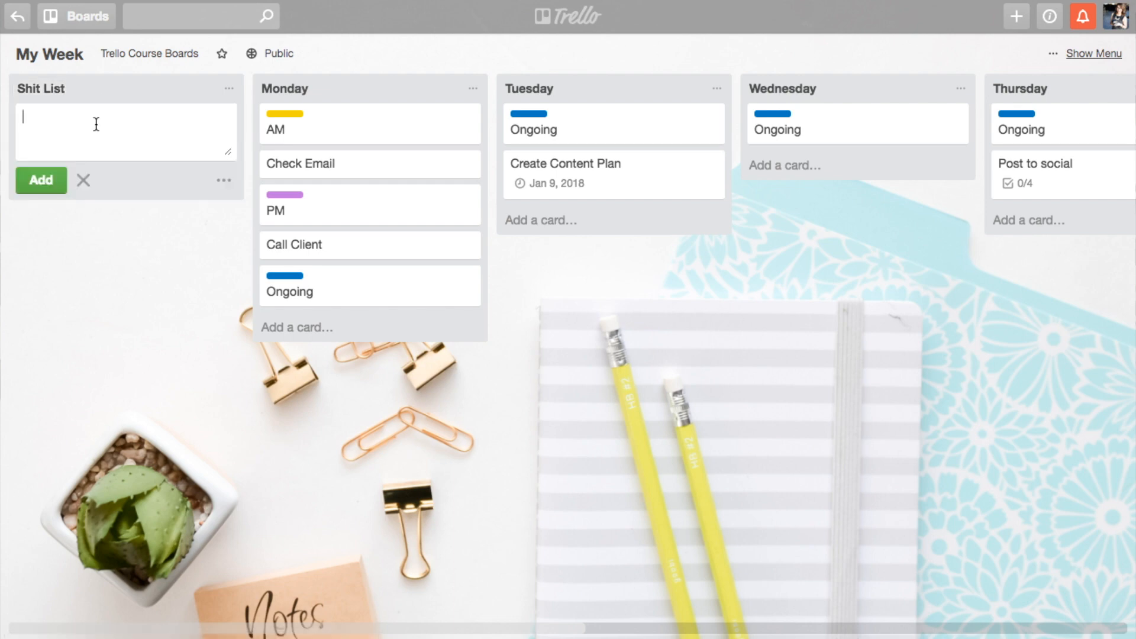
# Step: Add cards Address changes to link on website, Pay bill, and Schedule call with ConvertKit
pyautogui.write('Adress changes')
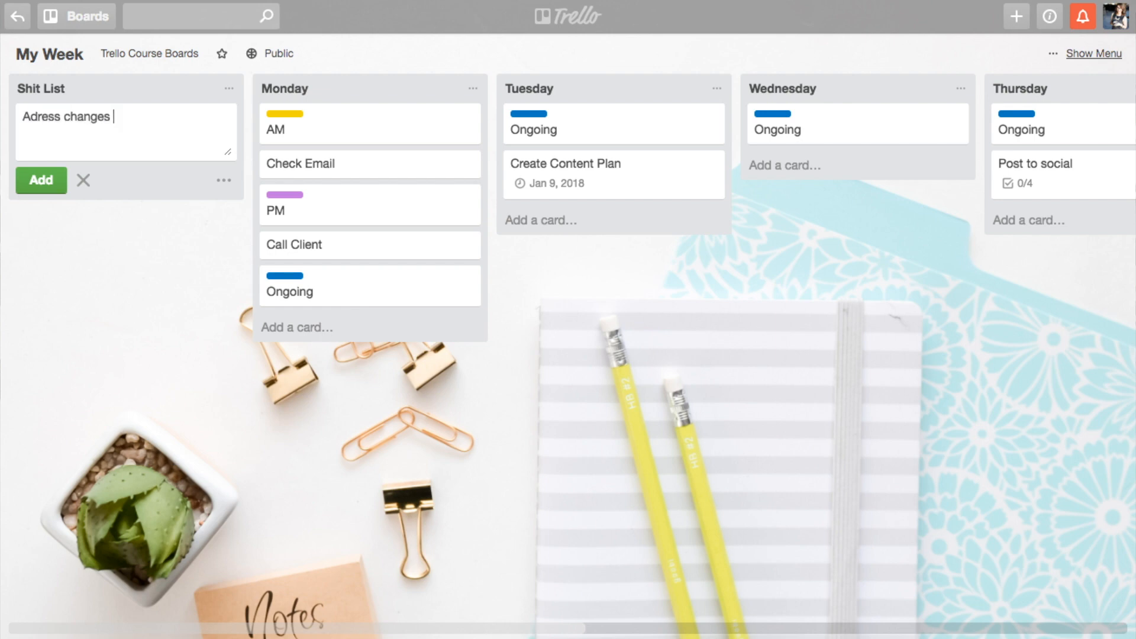
pyautogui.write('to')
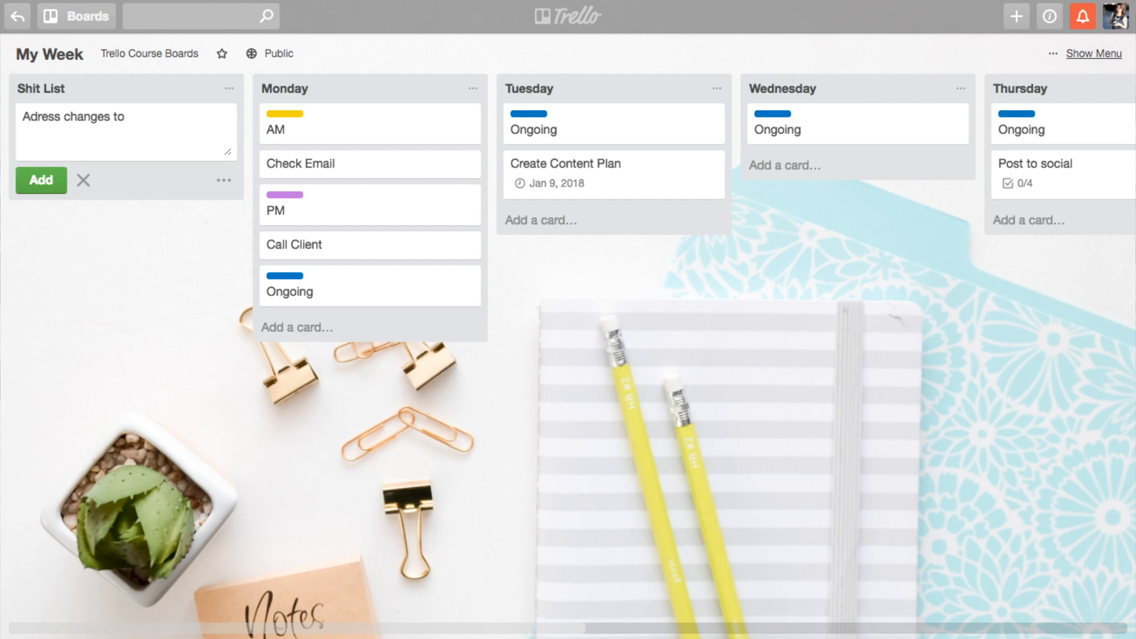
pyautogui.write('link on website')
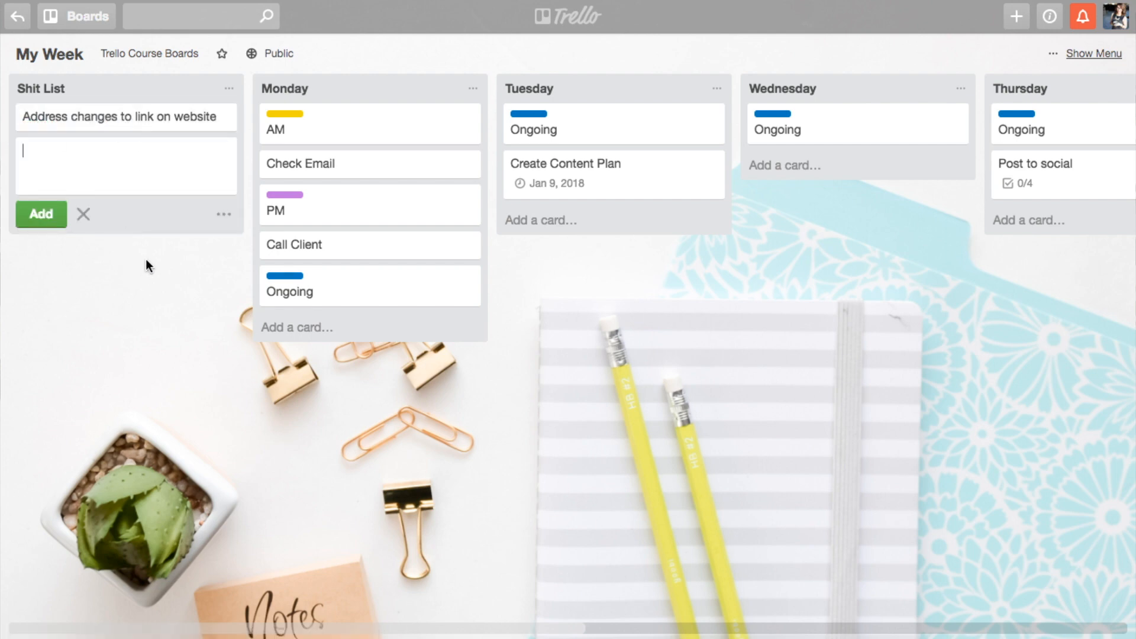
pyautogui.click(83, 213)
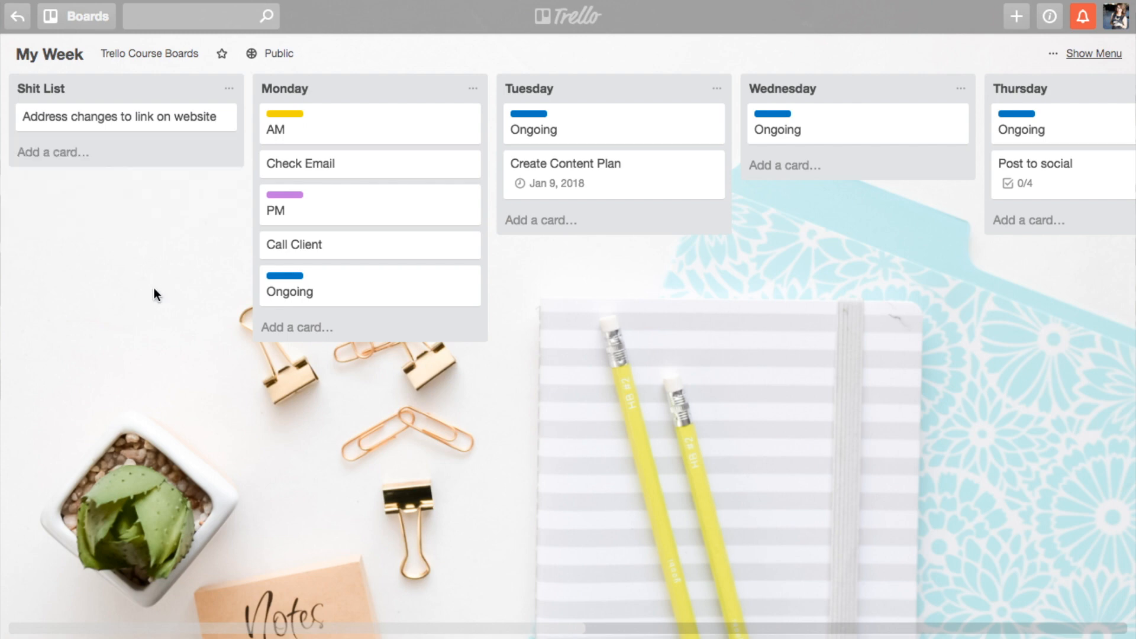
pyautogui.moveTo(111, 168)
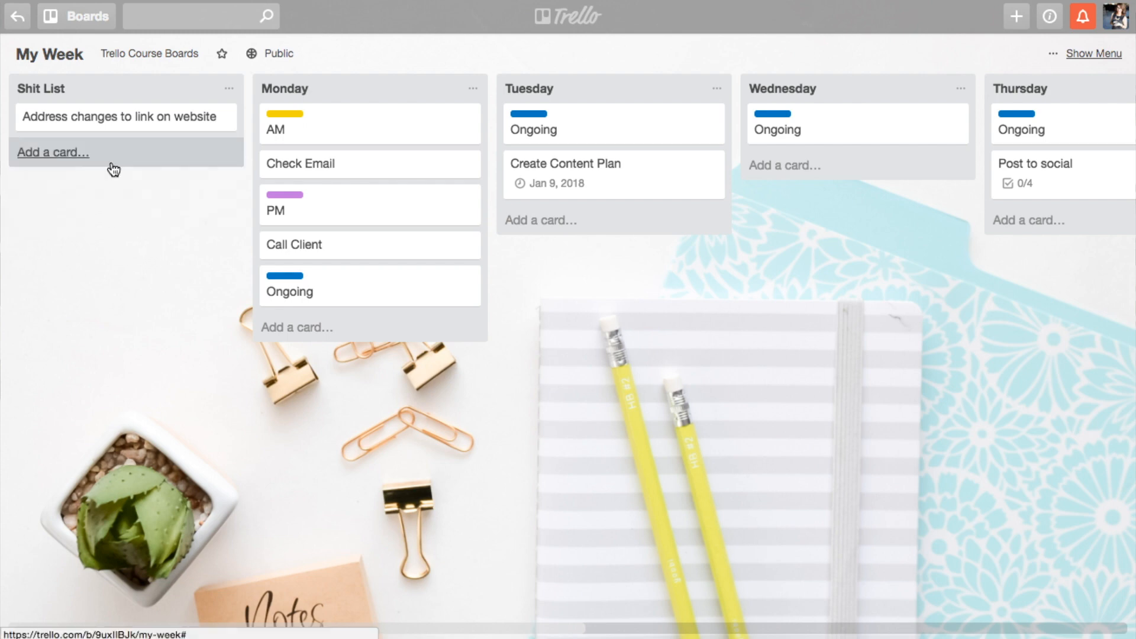
pyautogui.write('Pay')
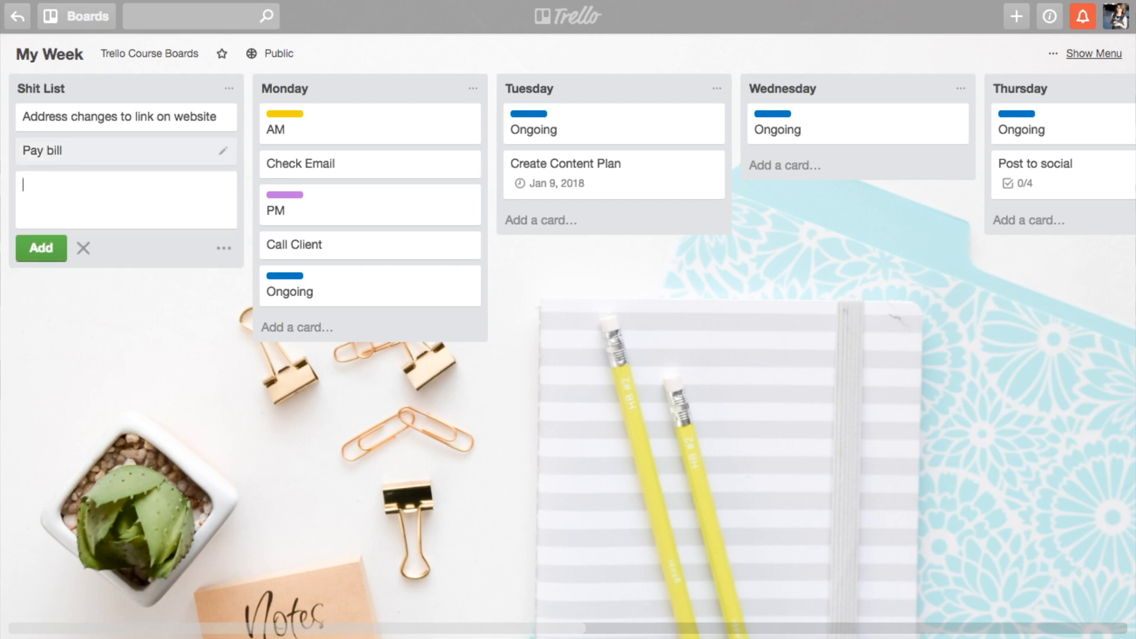
pyautogui.write('Schedule ca')
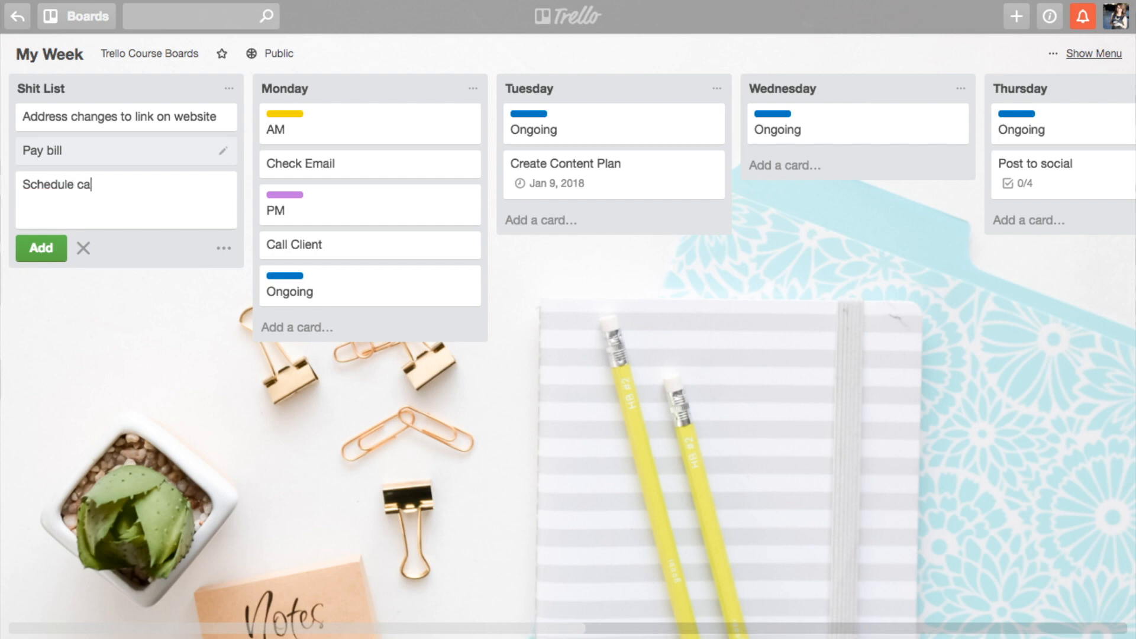
pyautogui.write('ll with Co')
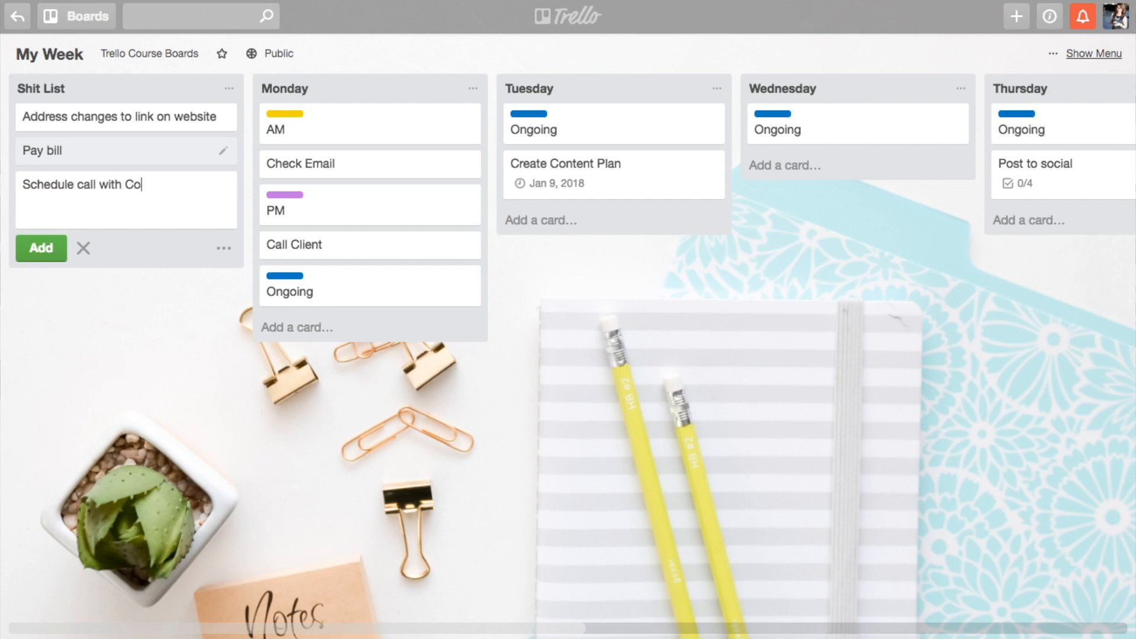
pyautogui.write('nvertKit')
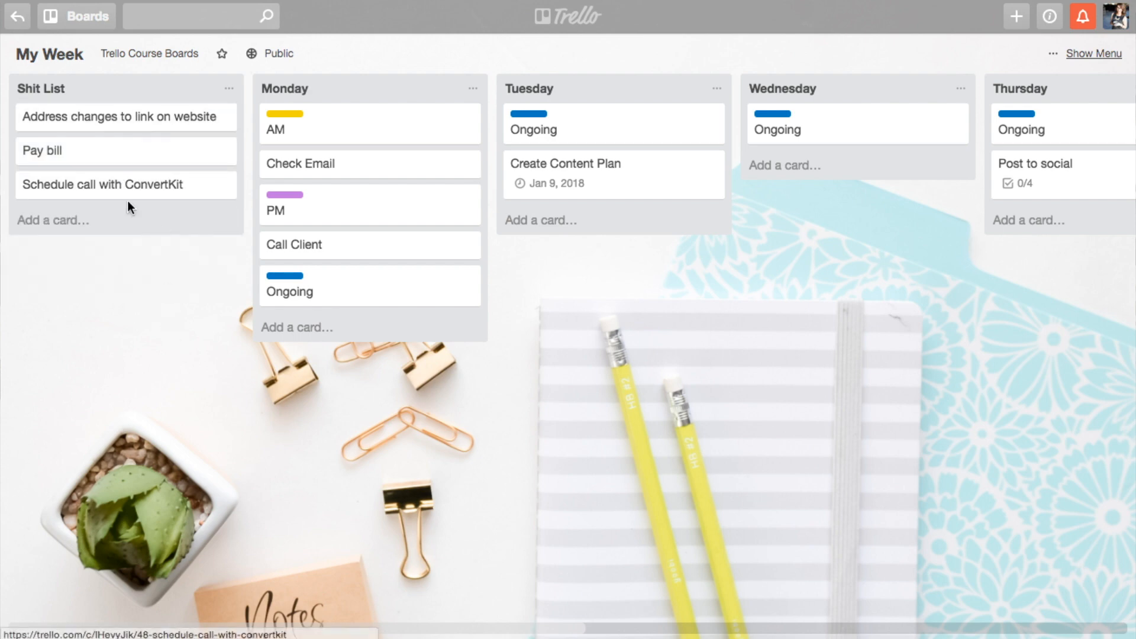
pyautogui.moveTo(147, 316)
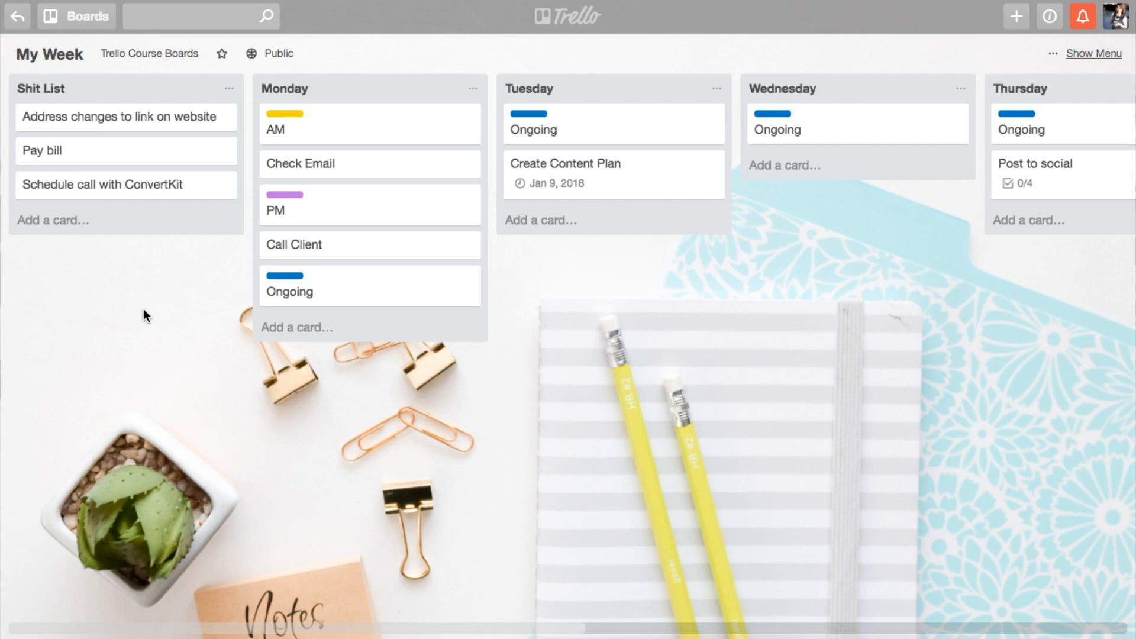